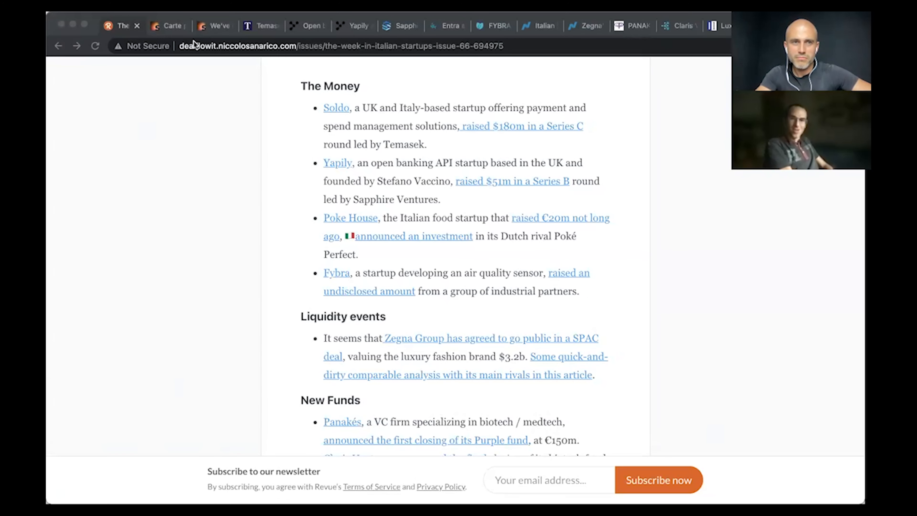
mouse_move(257, 209)
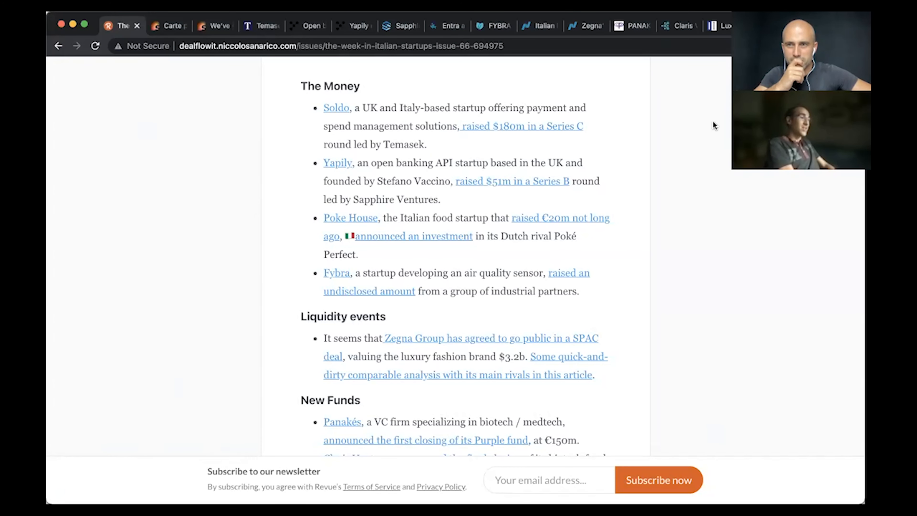
mouse_move(246, 289)
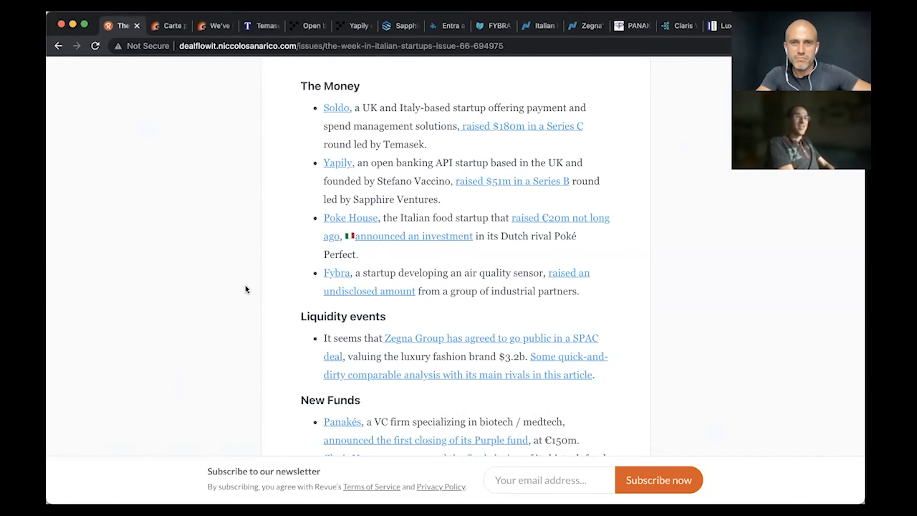
Step: Read Soldo's $180m Series C announcement down to the Temasek-led round paragraph and CEO quote
scroll("down", 3)
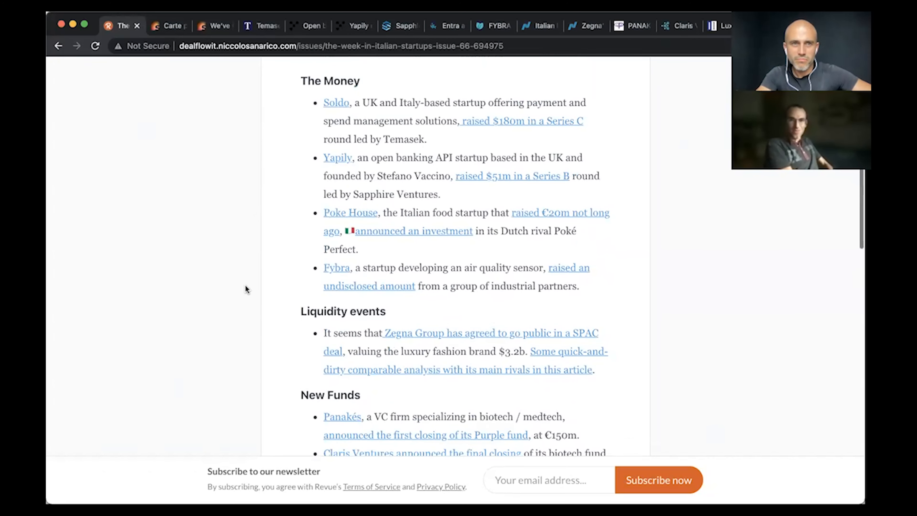
left_click(335, 102)
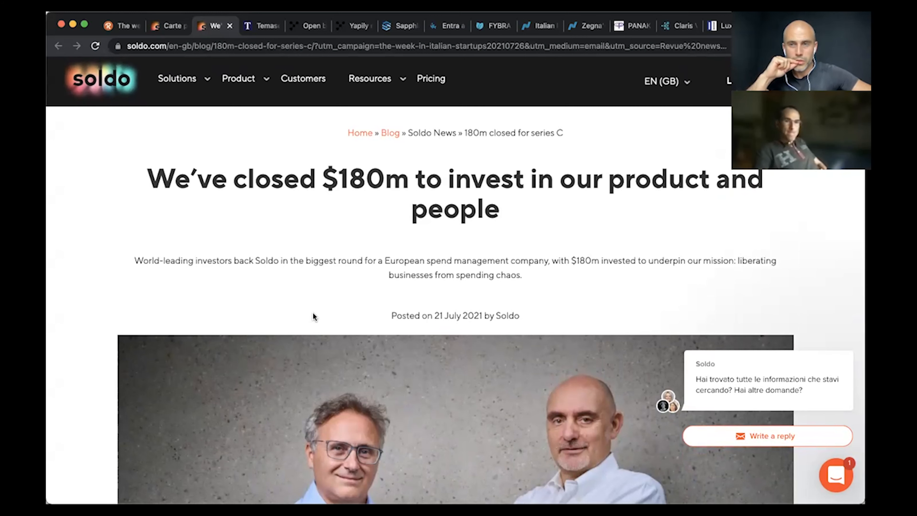
scroll("down", 3)
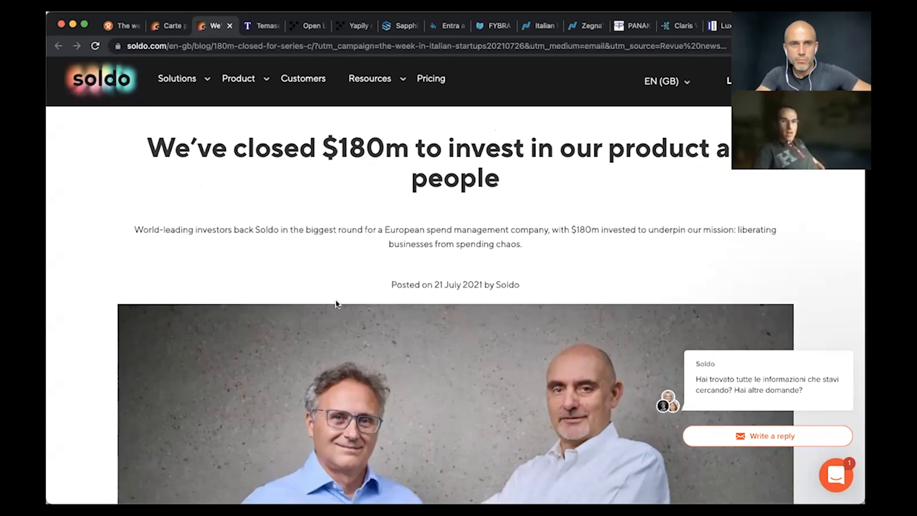
scroll("down", 3)
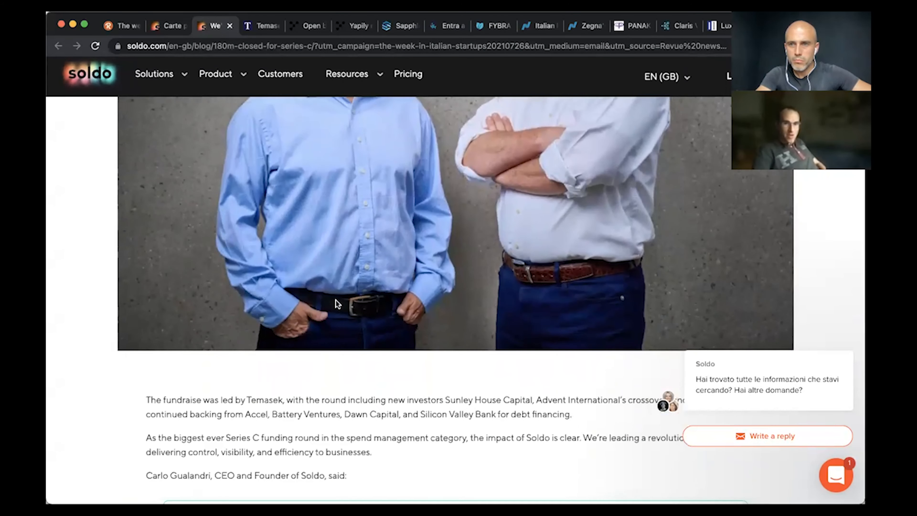
scroll("down", 3)
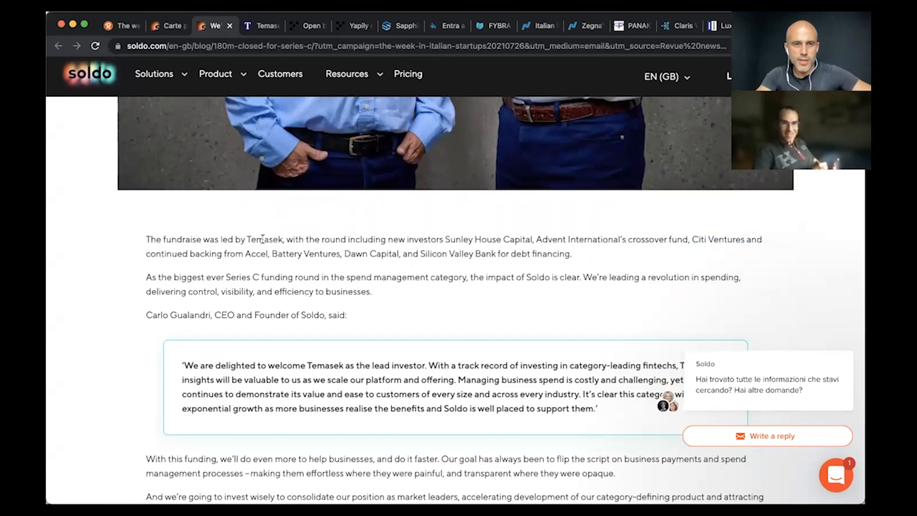
Step: Highlight Temasek as lead investor, then return to the $180m headline
double_click(263, 239)
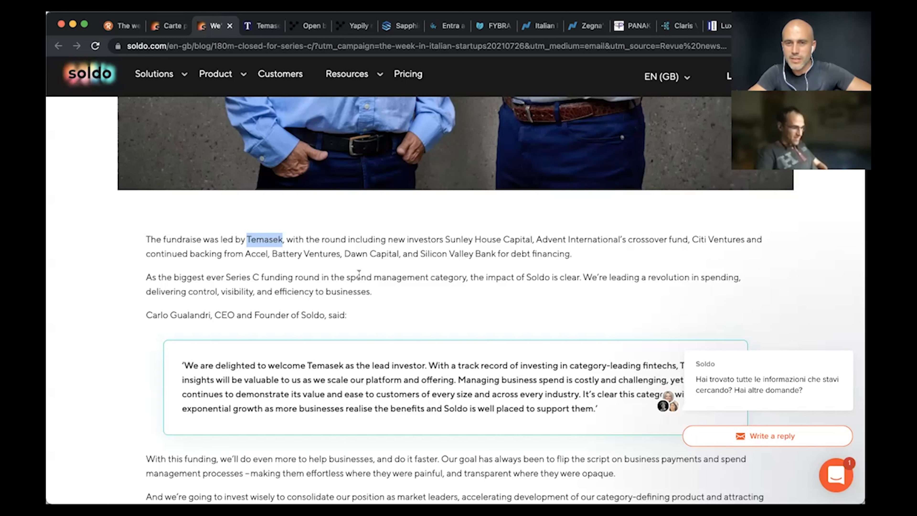
mouse_move(467, 268)
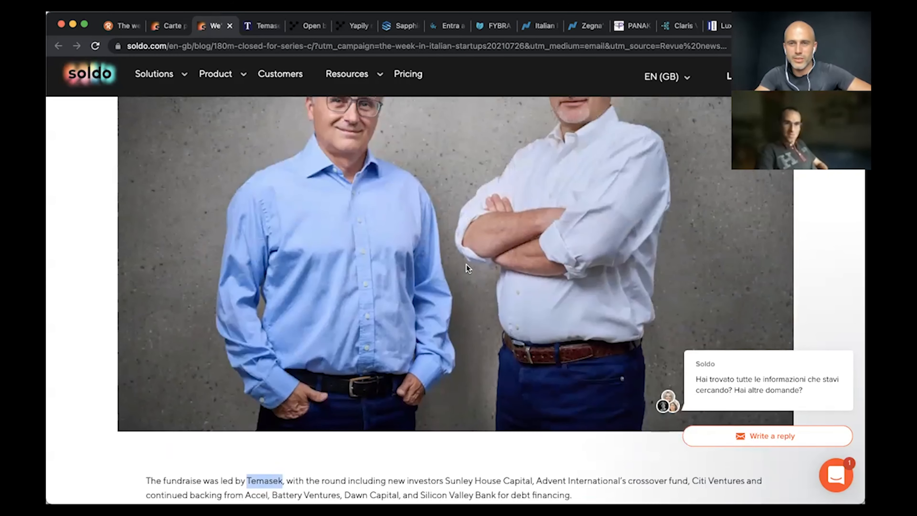
scroll("up", 3)
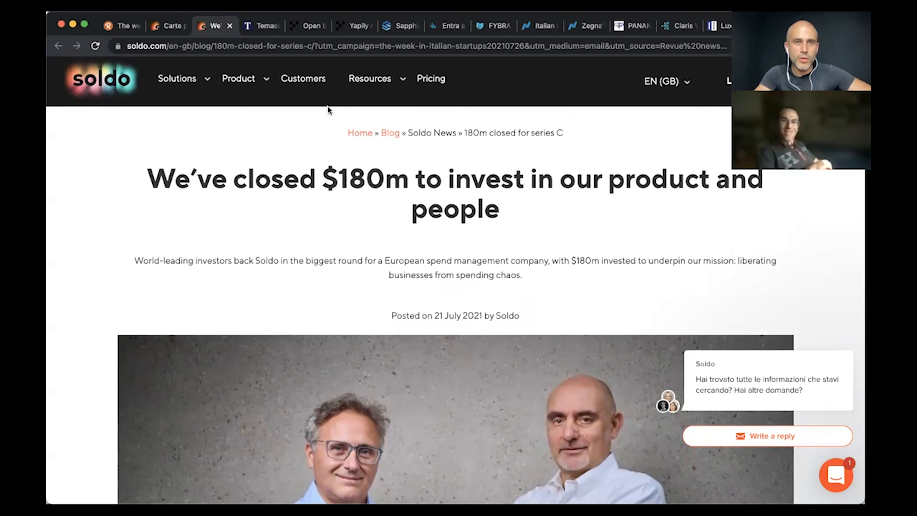
Step: Browse Yapily's homepage sections, including the Industries menu, and return to its $51m banner
left_click(308, 26)
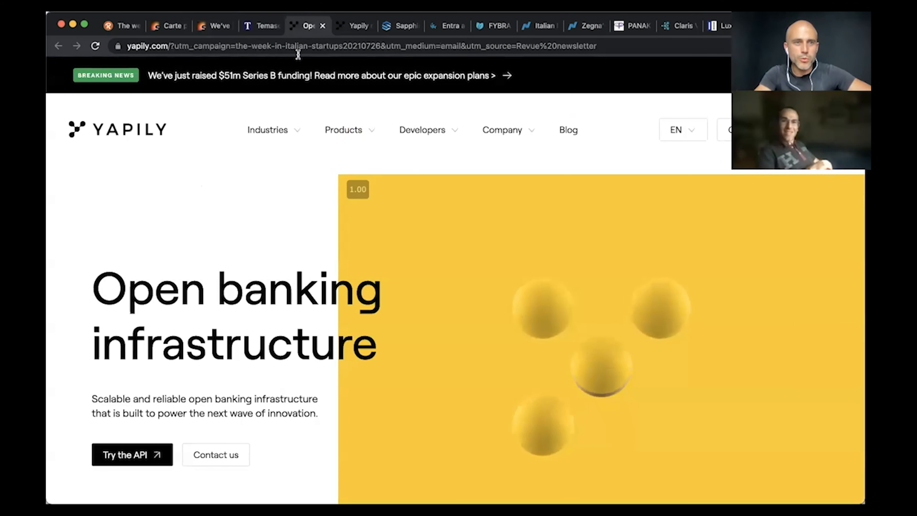
left_click(268, 130)
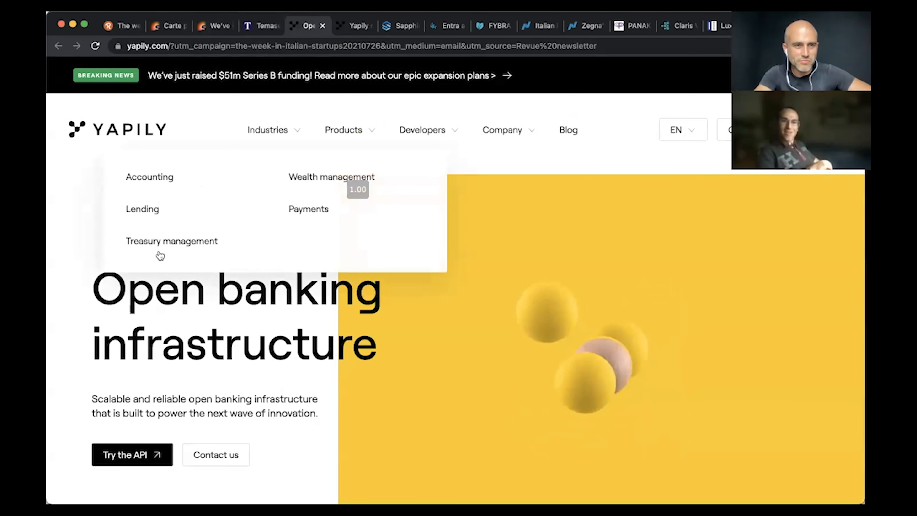
mouse_move(80, 235)
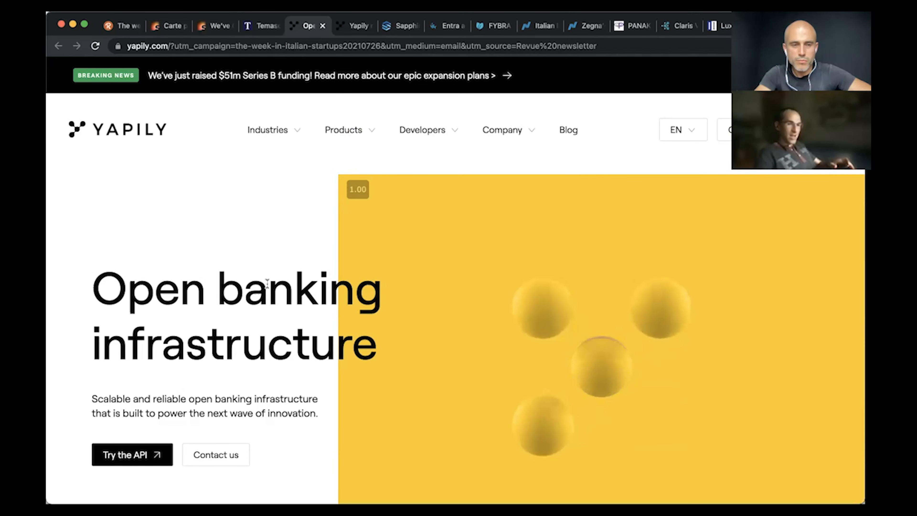
scroll("down", 3)
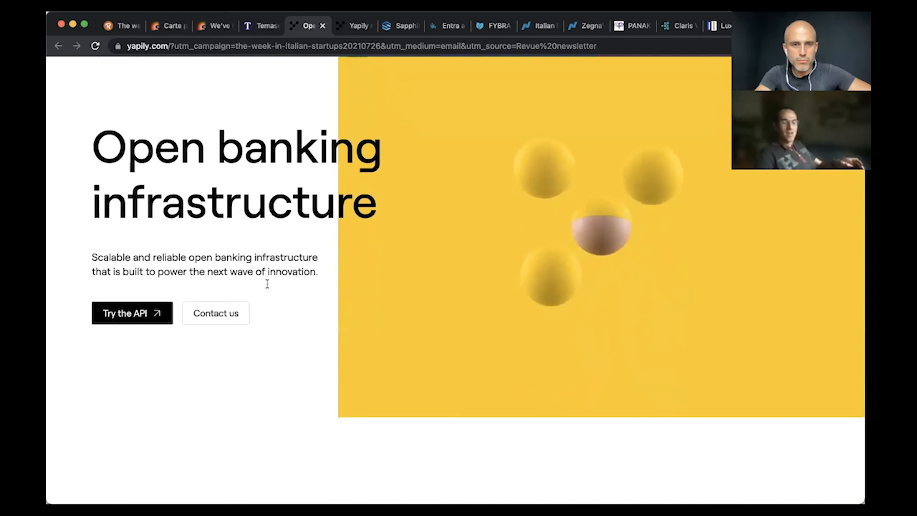
scroll("down", 3)
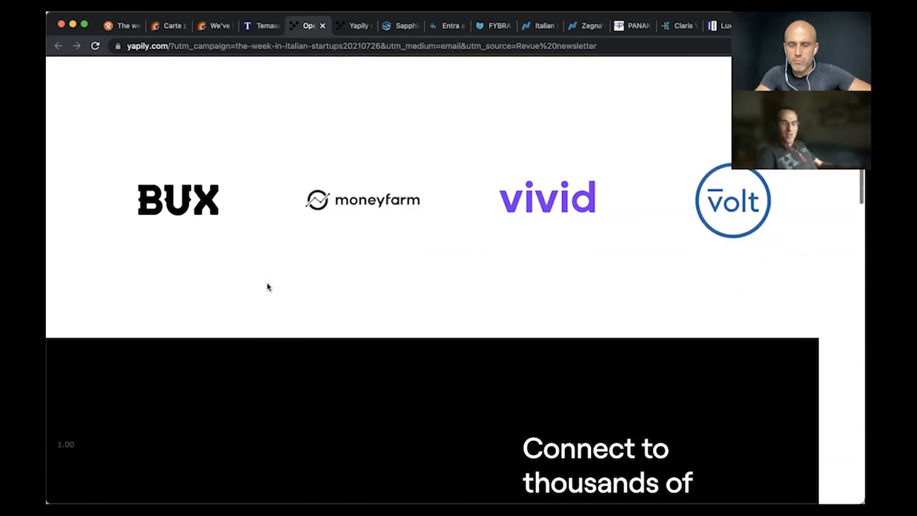
scroll("down", 3)
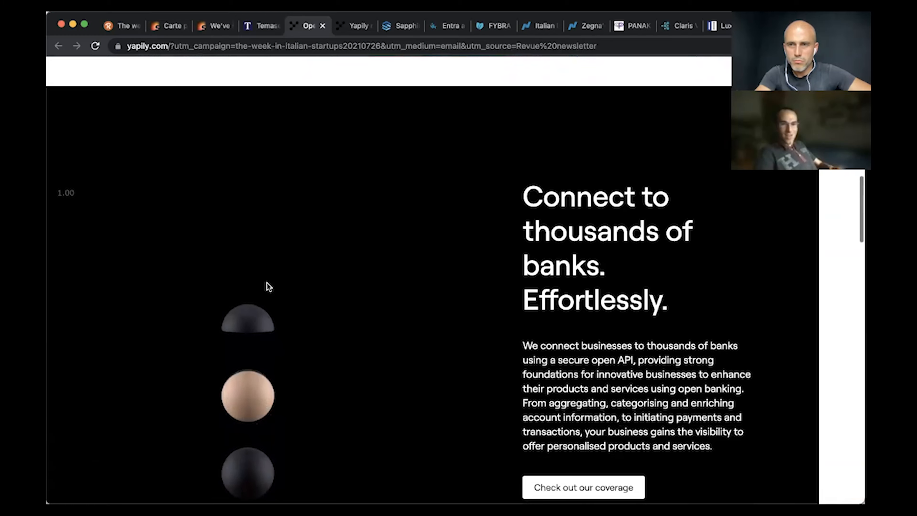
scroll("down", 3)
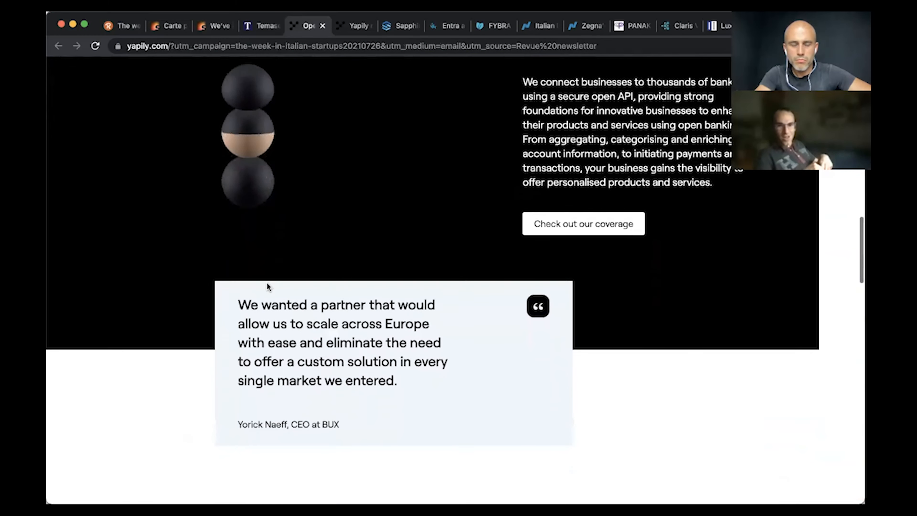
scroll("down", 3)
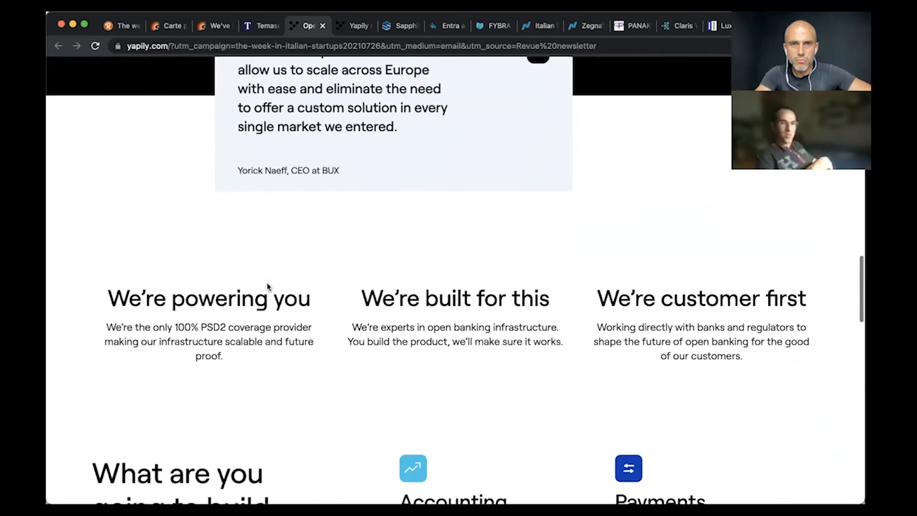
scroll("down", 3)
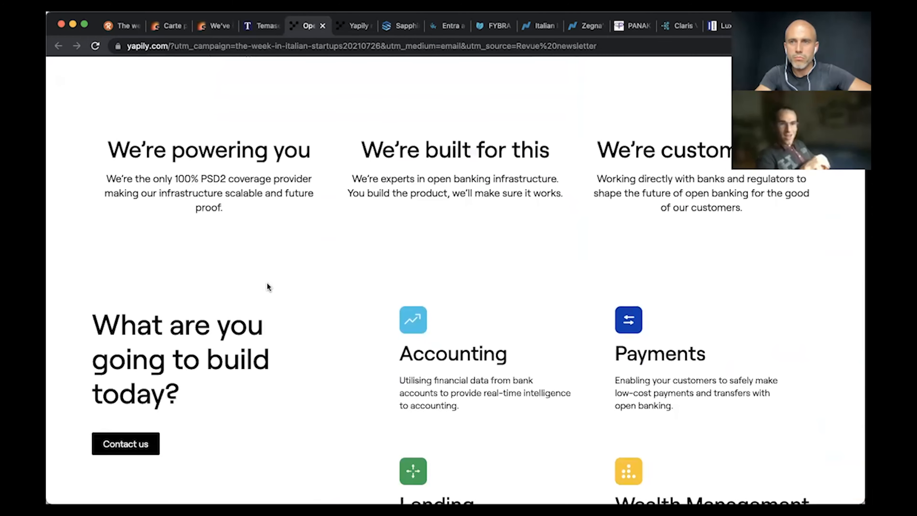
scroll("down", 3)
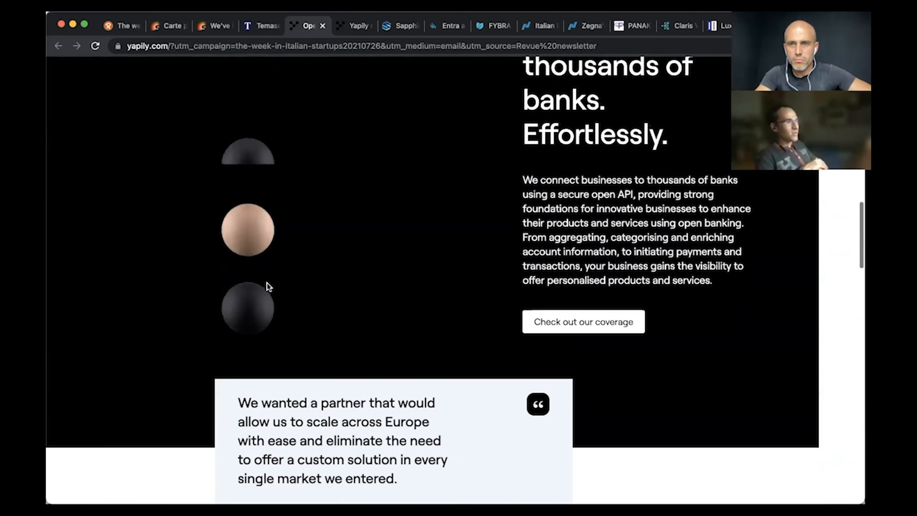
scroll("up", 3)
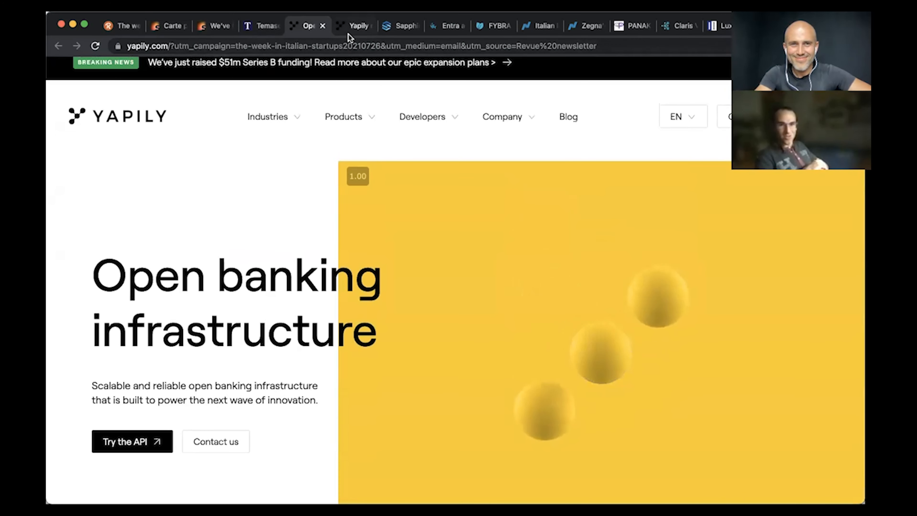
Step: View Yapily's blog post on its $51m Series B led by Sapphire Ventures
left_click(320, 62)
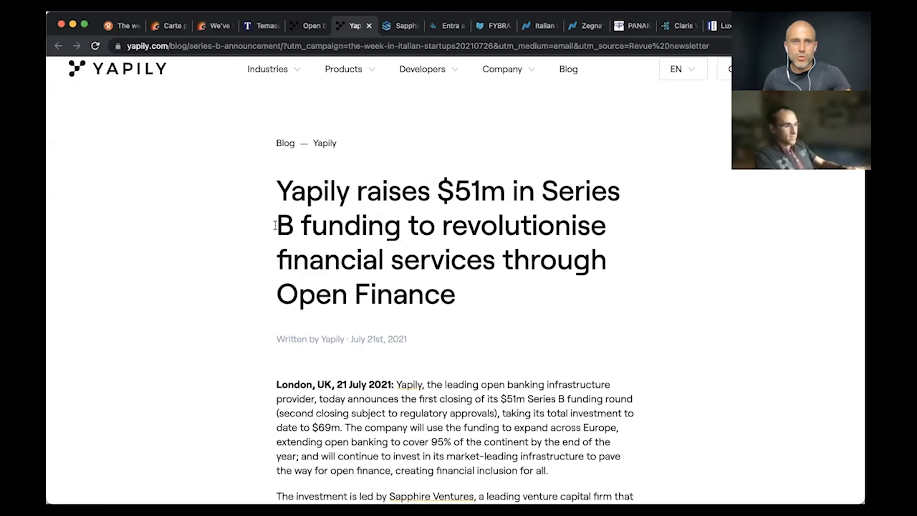
Step: Go back to Yapily's homepage with its $51m Series B banner
left_click(307, 25)
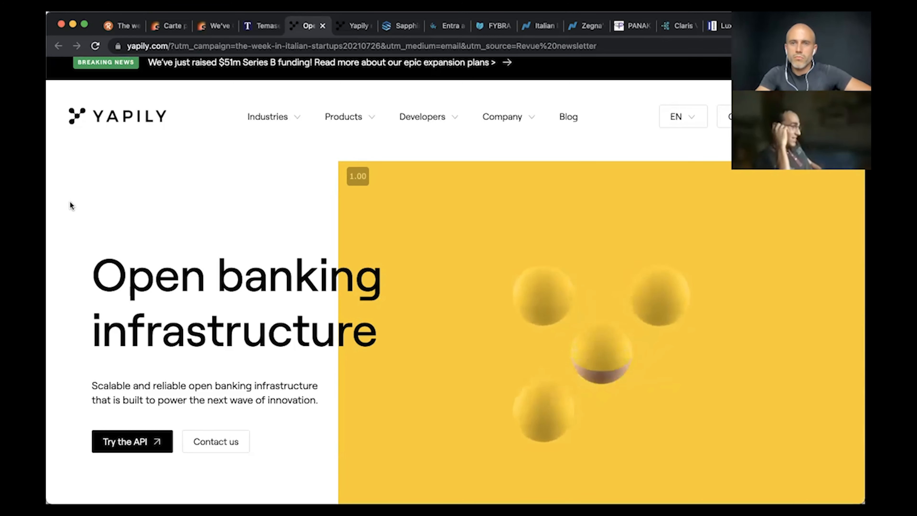
scroll("down", 3)
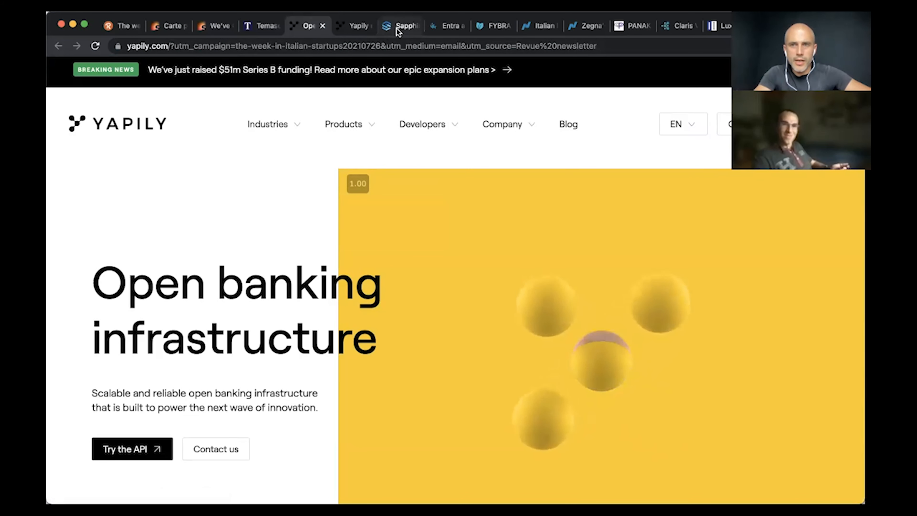
Step: View Sapphire Ventures' portfolio page, Yapily's lead investor
left_click(401, 26)
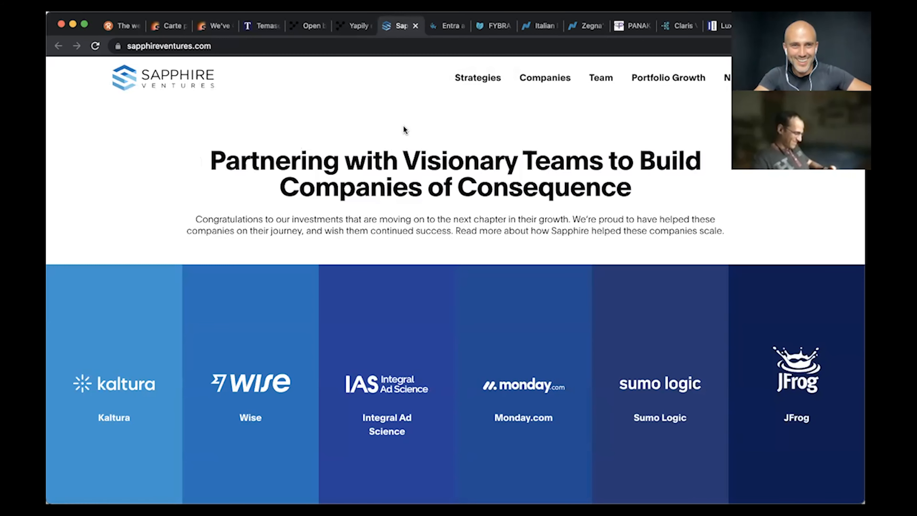
Step: Return to the newsletter's Money section listing Soldo, Yapily, Poke House and Fybra
left_click(120, 26)
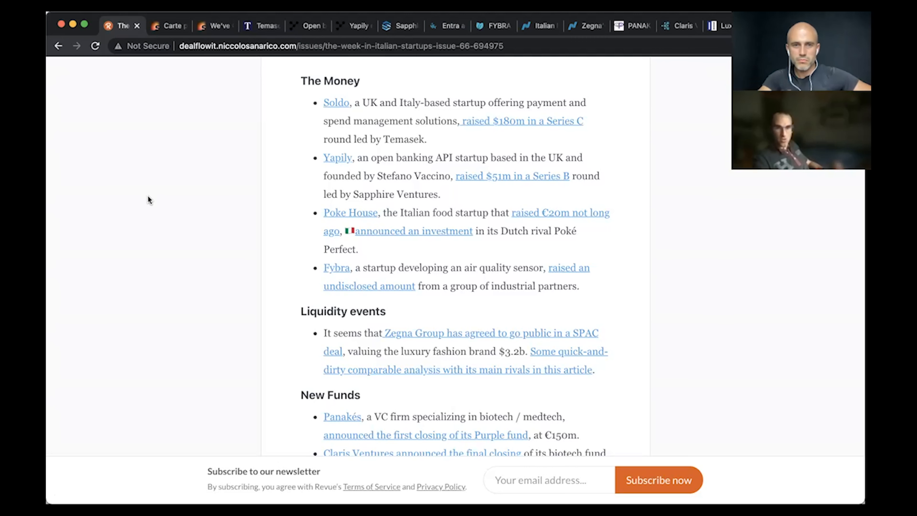
mouse_move(413, 232)
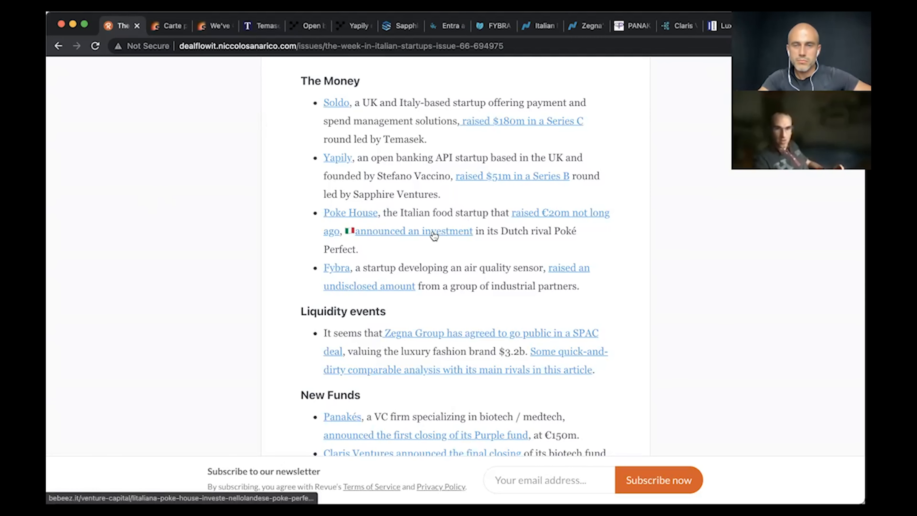
mouse_move(516, 159)
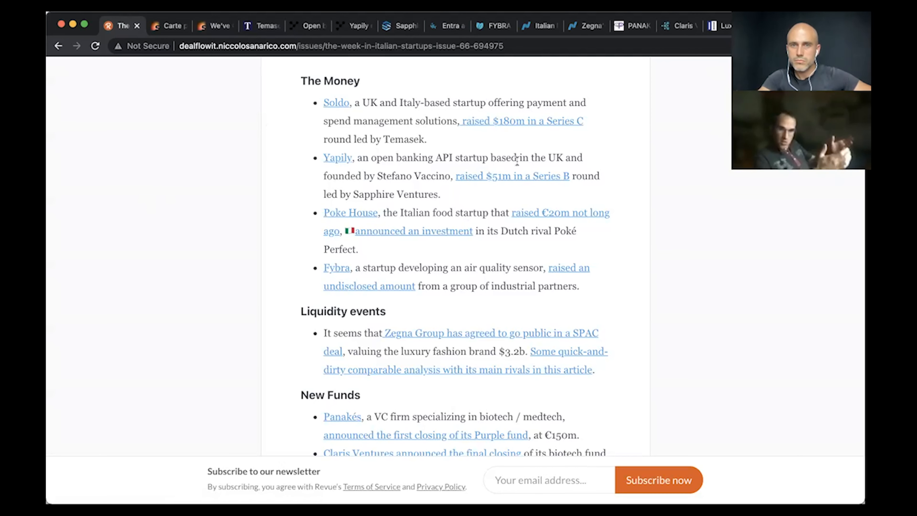
mouse_move(619, 145)
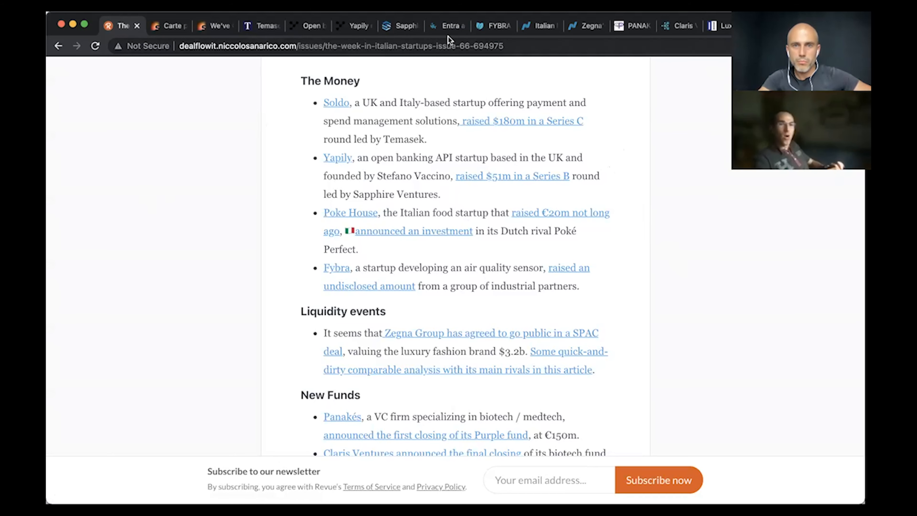
Step: Browse Poke House's homepage through its menu and Cali Life sections
left_click(350, 212)
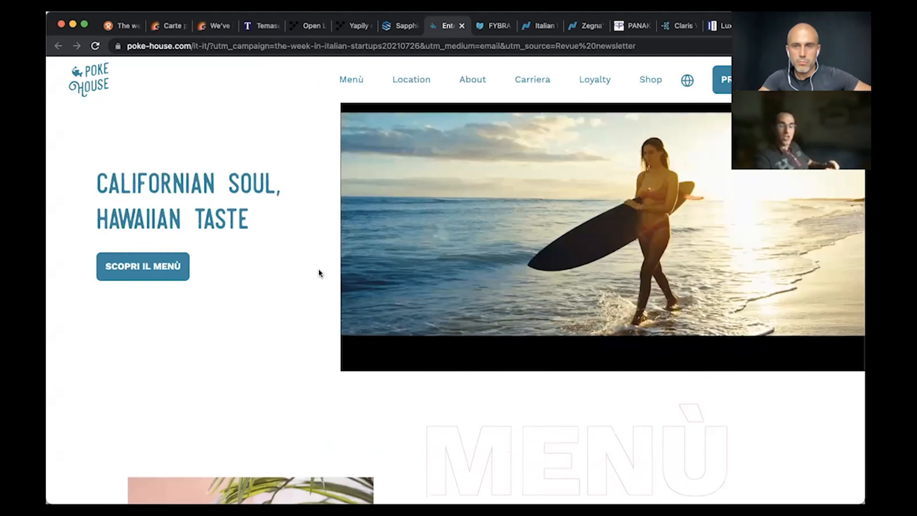
scroll("down", 3)
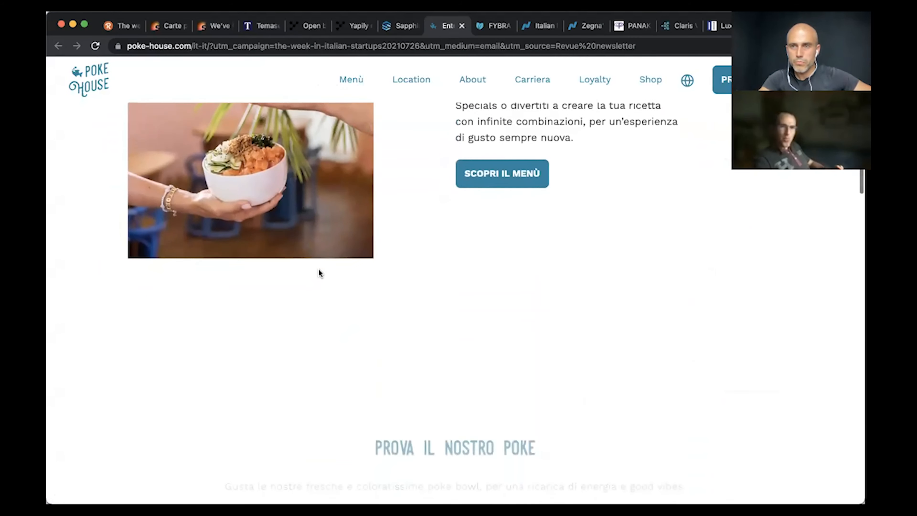
scroll("down", 3)
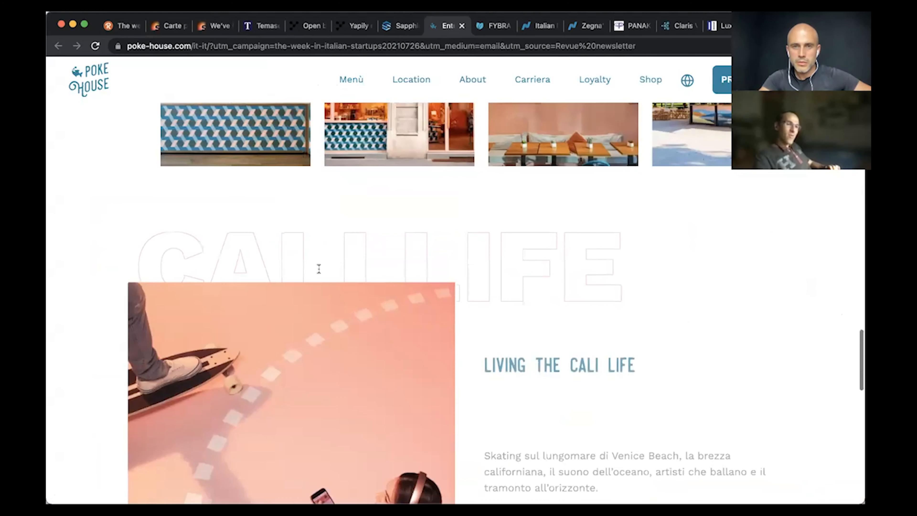
scroll("down", 3)
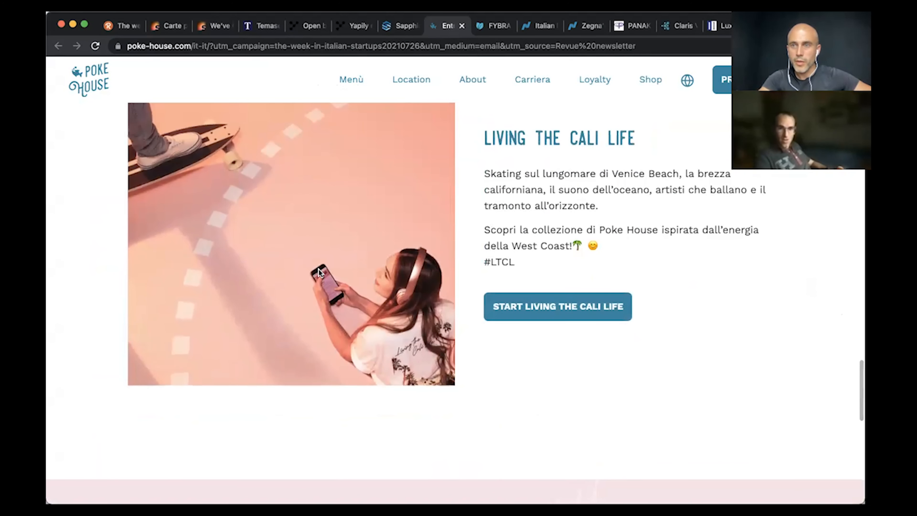
scroll("down", 3)
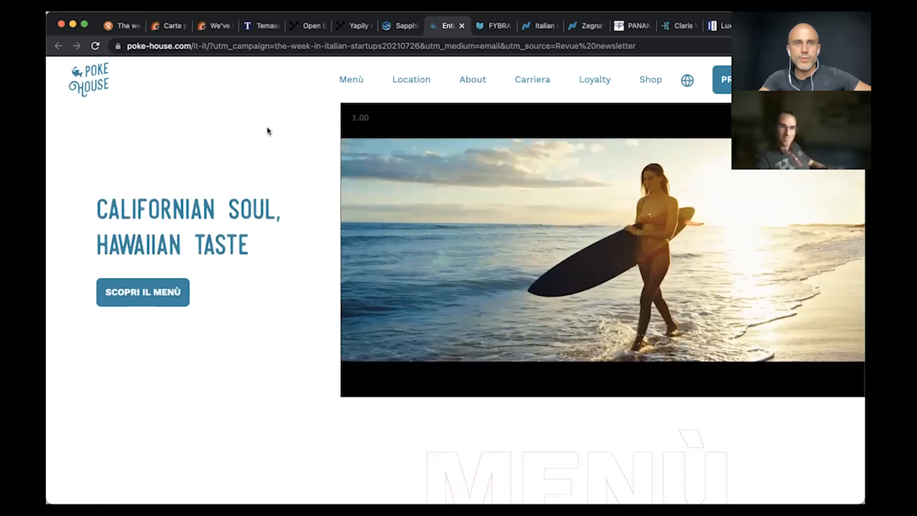
mouse_move(169, 123)
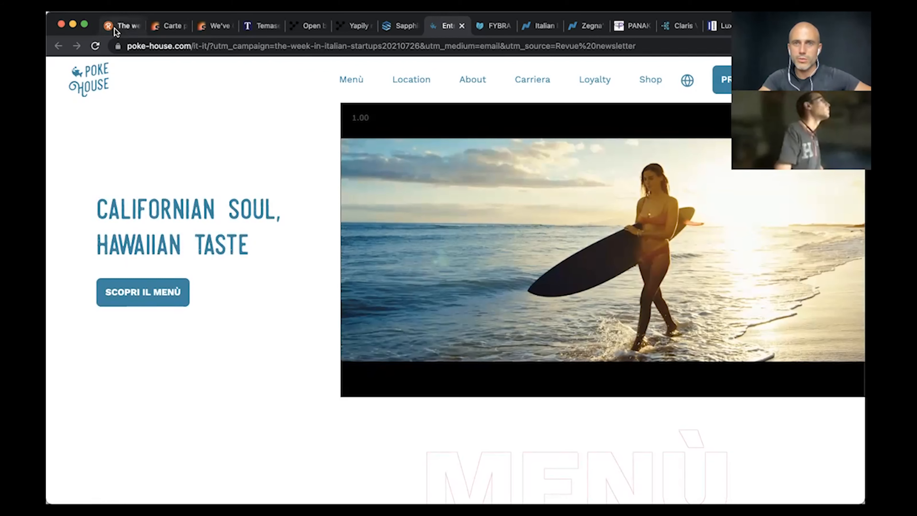
Step: Return to the newsletter and scroll to the Liquidity events and New Funds entries
left_click(121, 26)
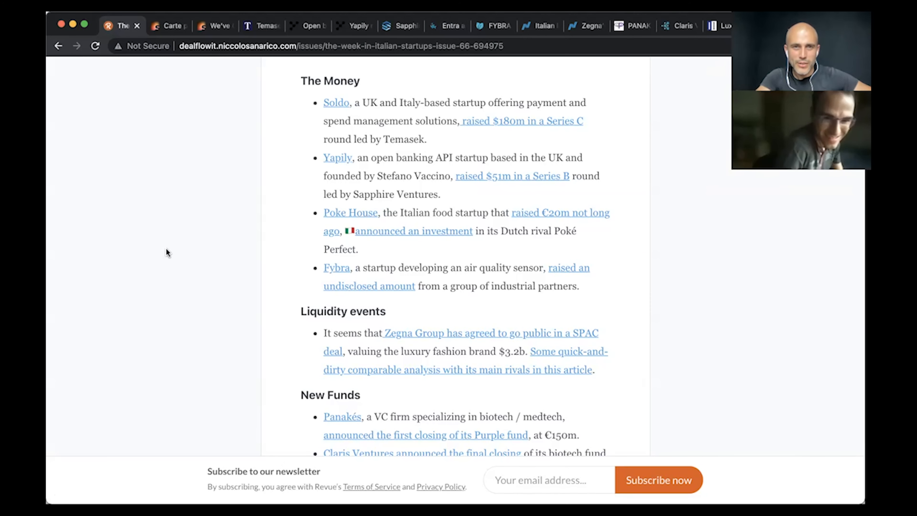
scroll("down", 3)
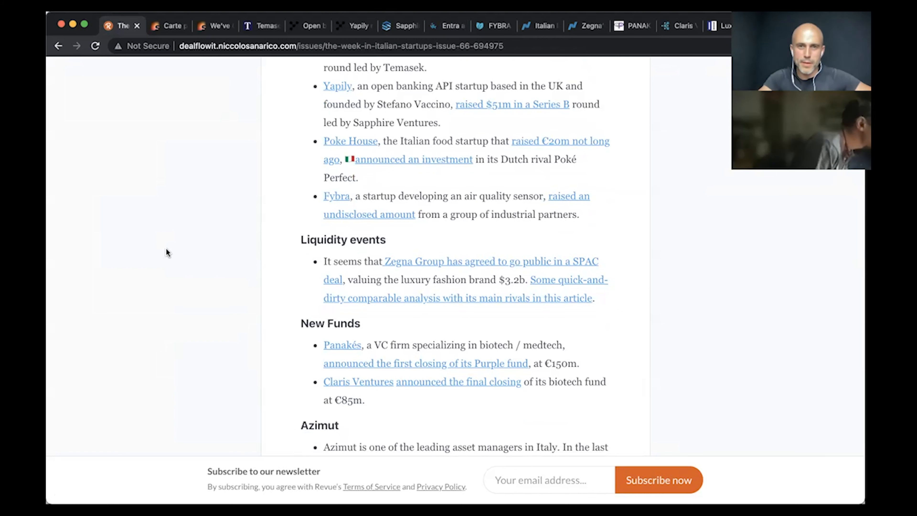
mouse_move(205, 230)
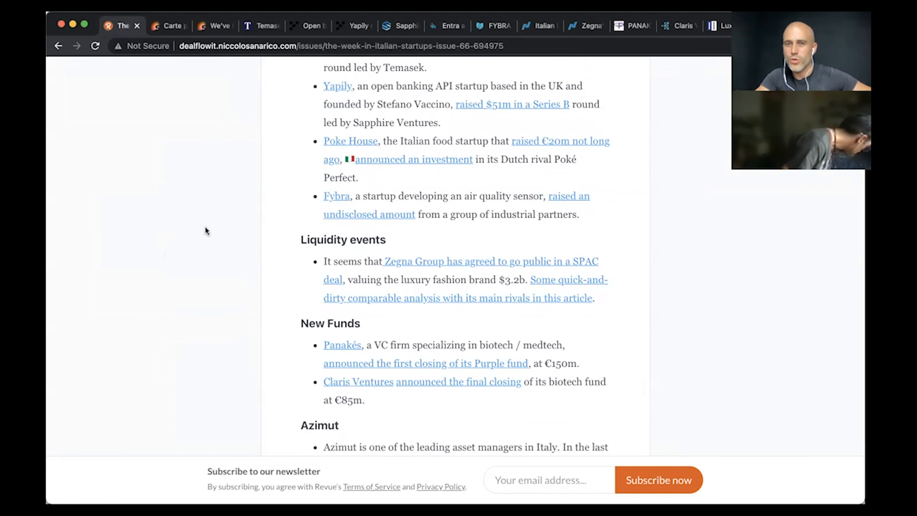
mouse_move(302, 196)
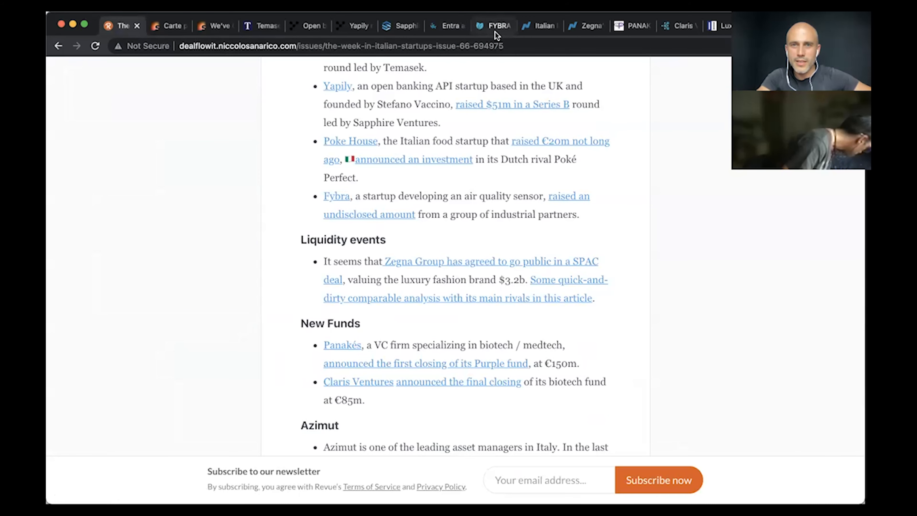
left_click(493, 25)
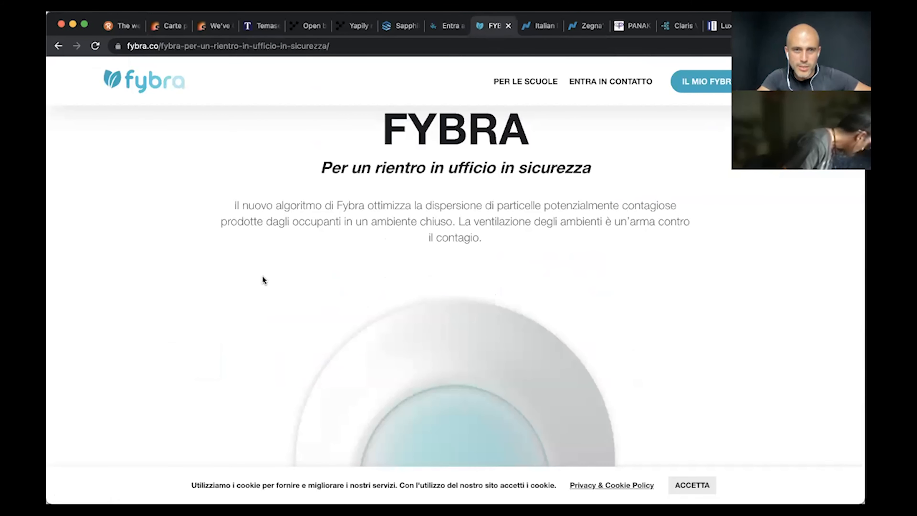
scroll("down", 3)
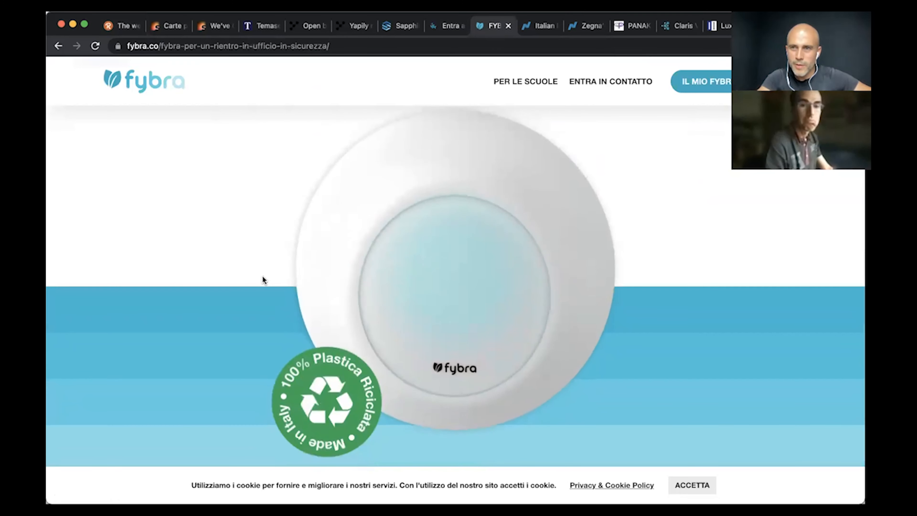
scroll("down", 3)
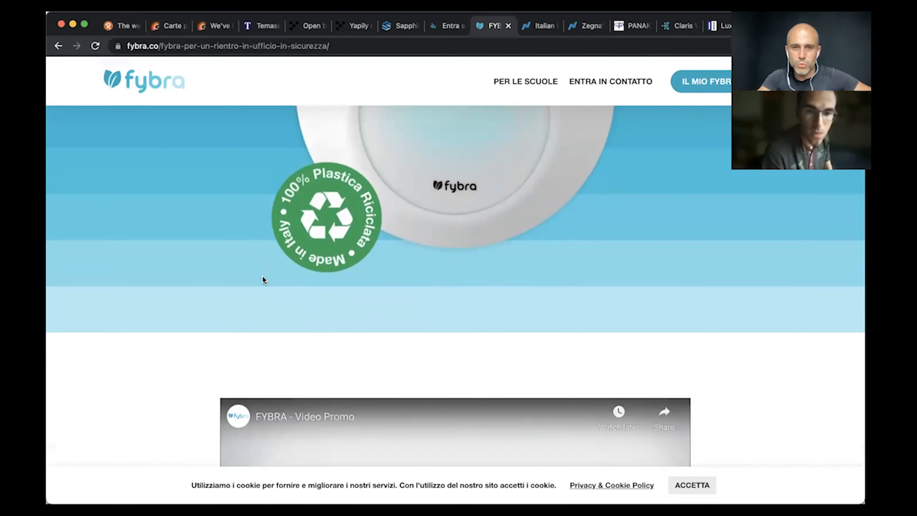
scroll("down", 3)
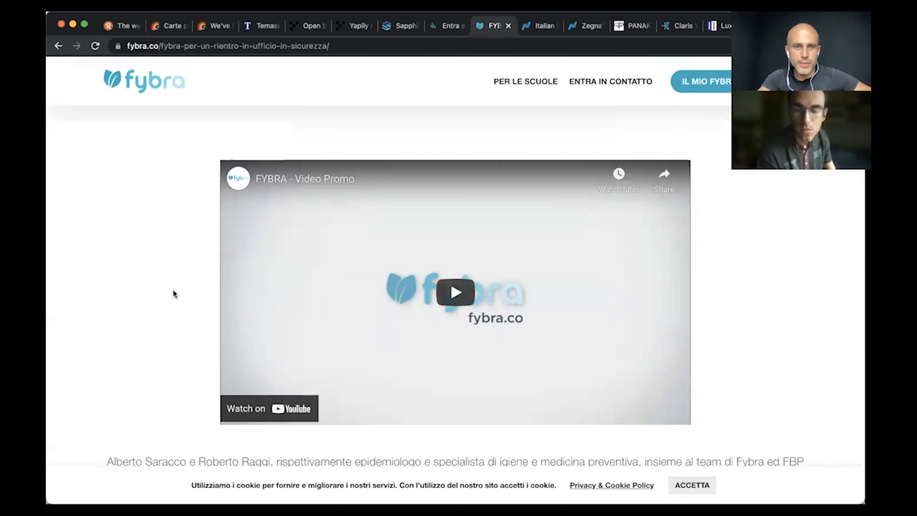
scroll("down", 3)
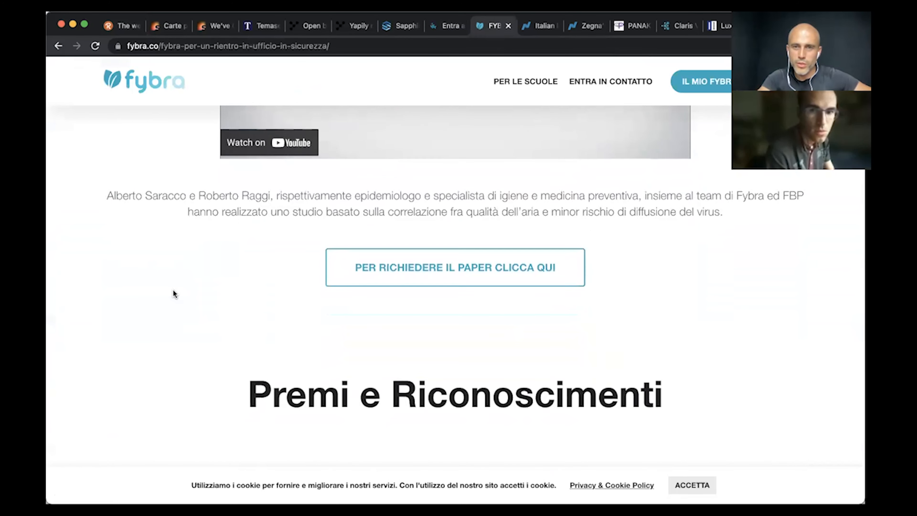
scroll("down", 3)
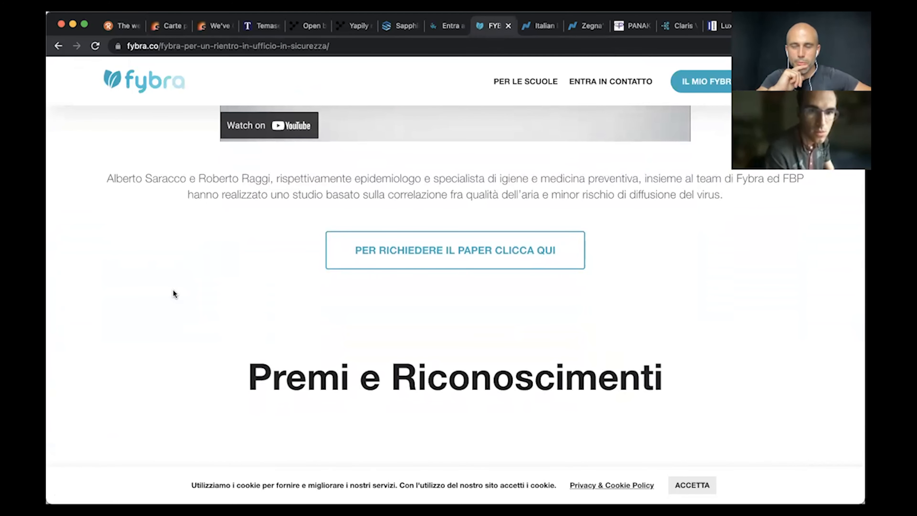
scroll("down", 3)
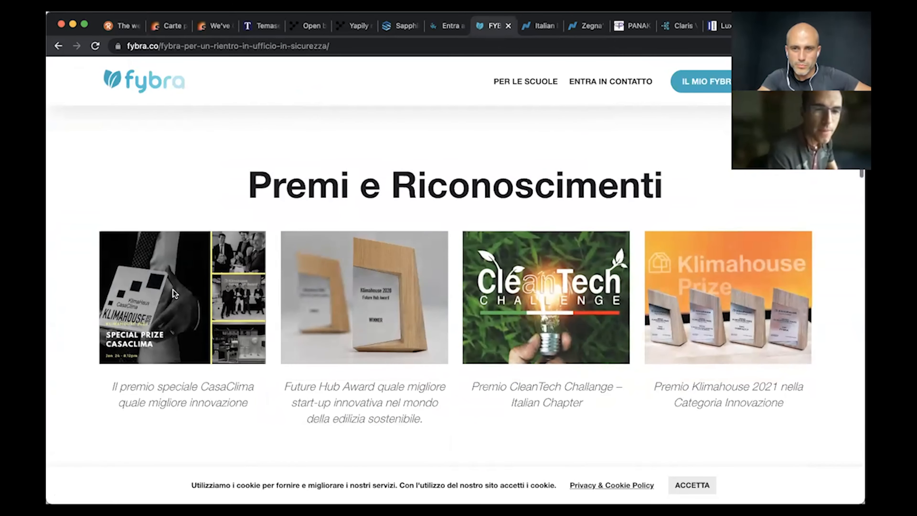
scroll("down", 3)
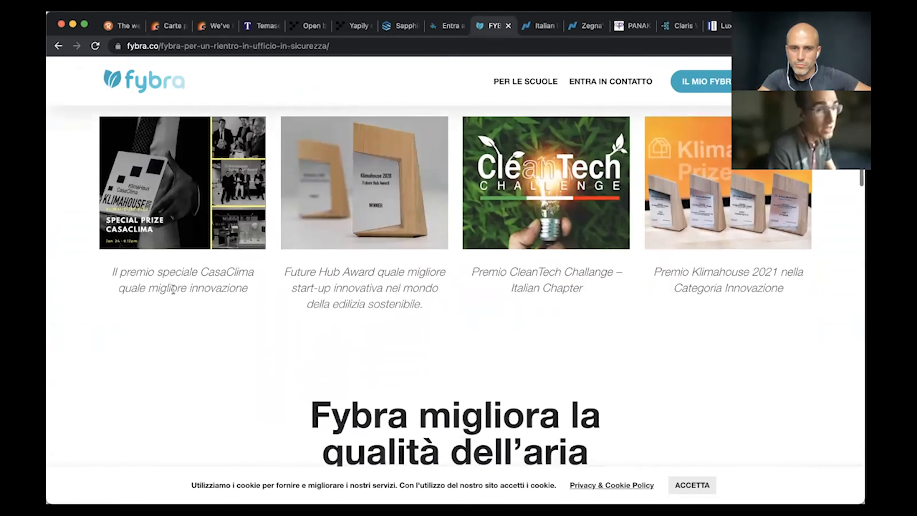
scroll("down", 3)
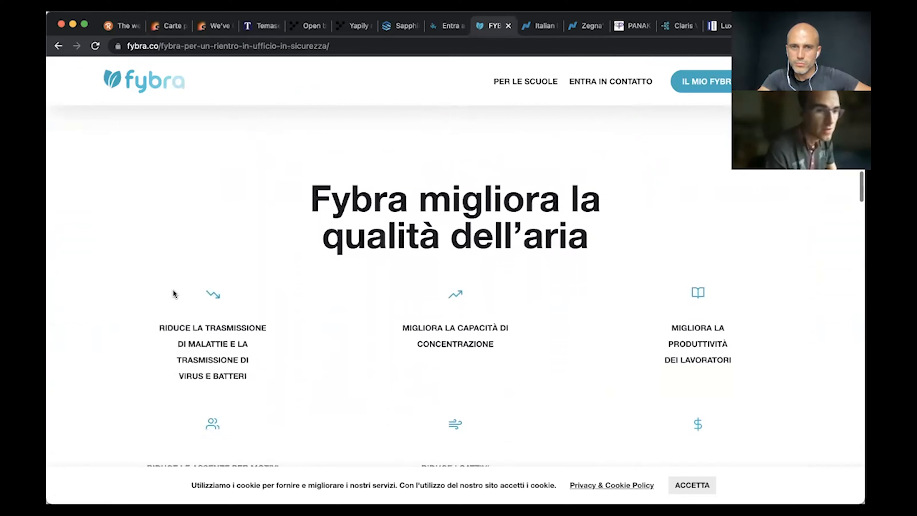
scroll("down", 3)
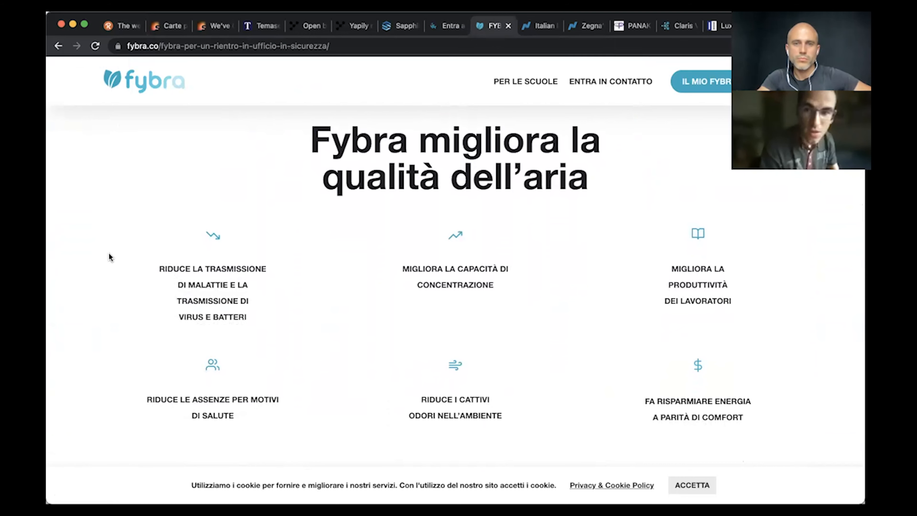
scroll("down", 3)
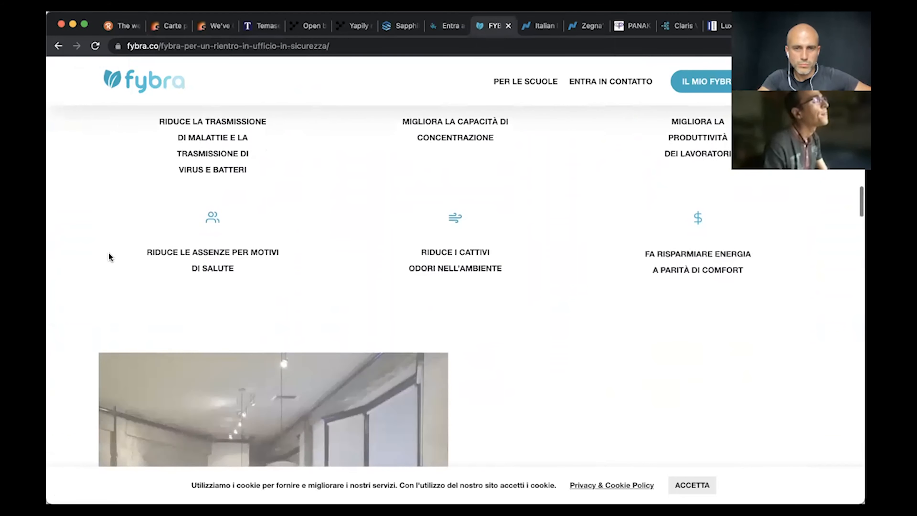
scroll("down", 3)
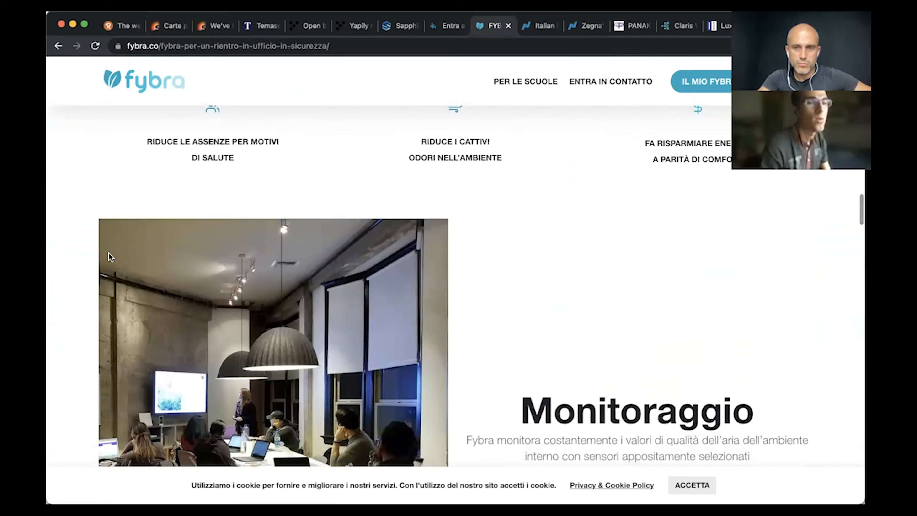
scroll("down", 3)
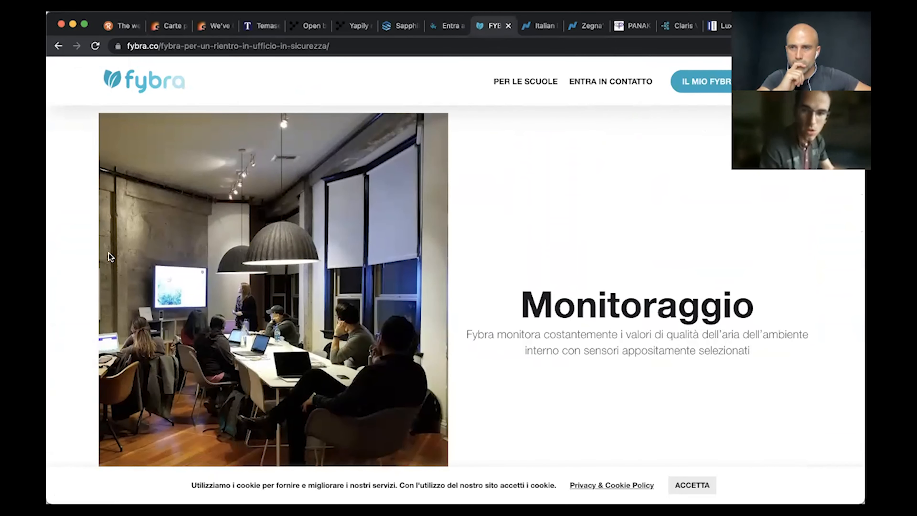
scroll("down", 3)
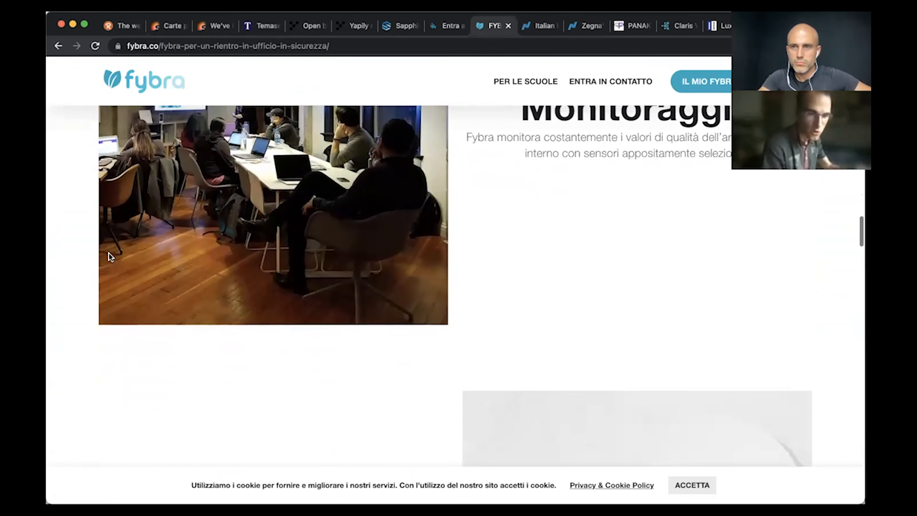
scroll("down", 3)
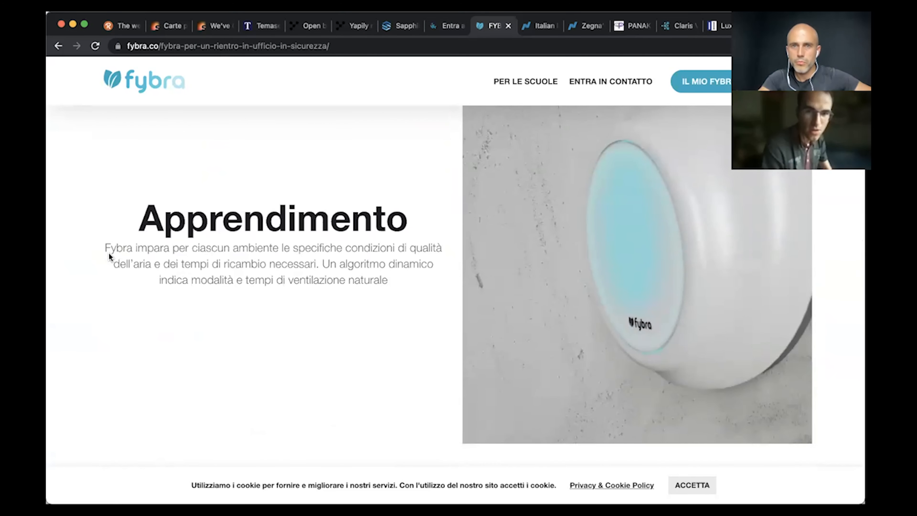
scroll("down", 3)
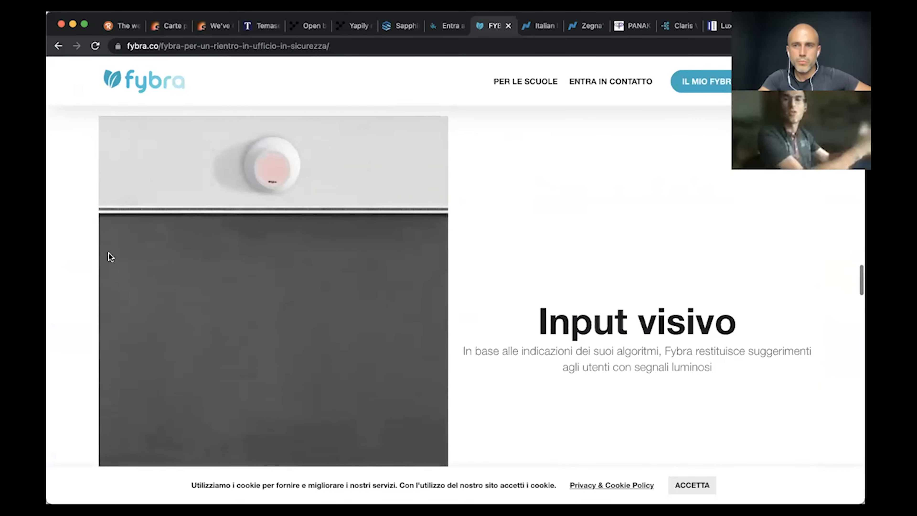
scroll("down", 3)
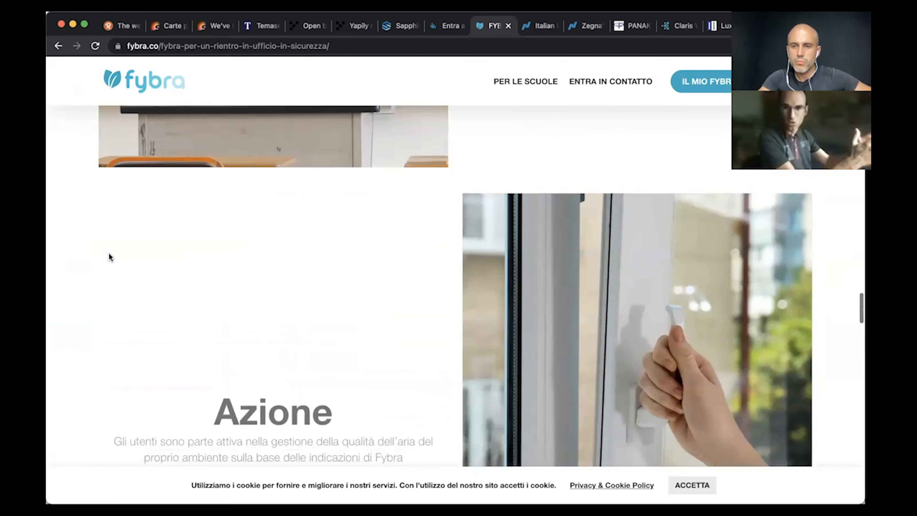
scroll("down", 3)
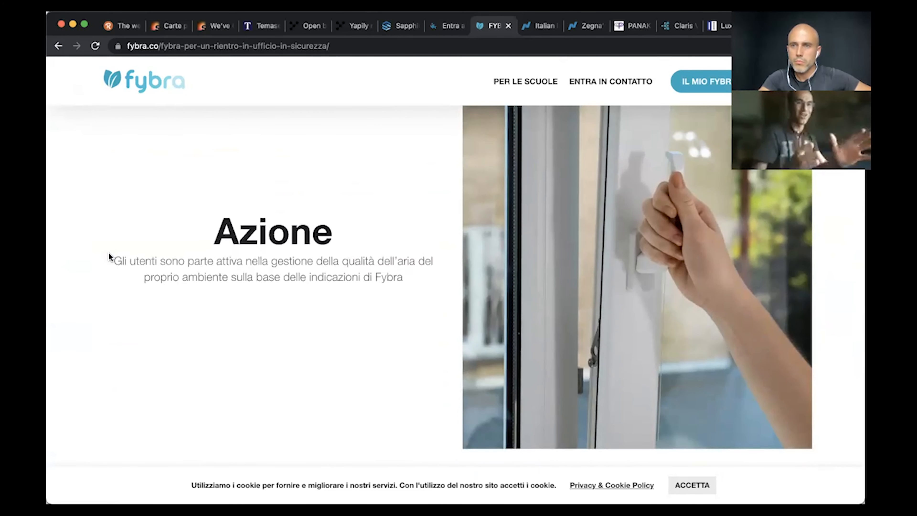
scroll("down", 3)
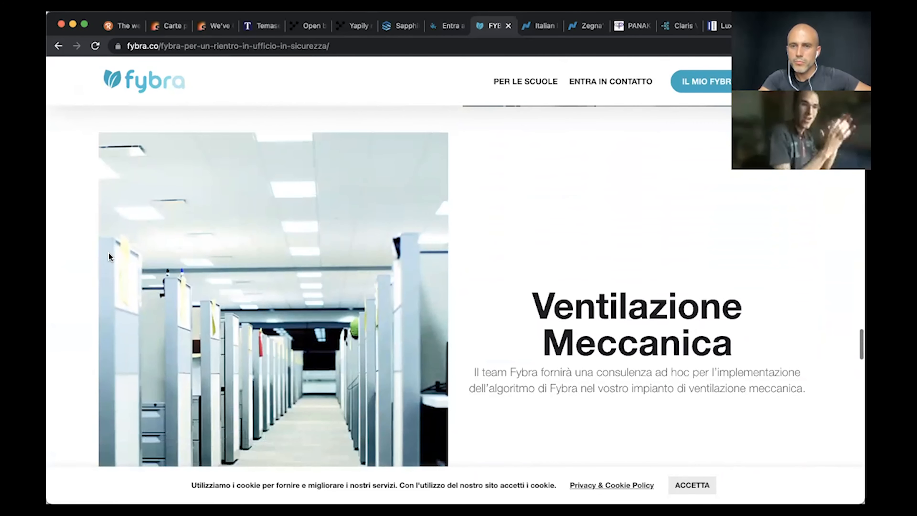
scroll("down", 3)
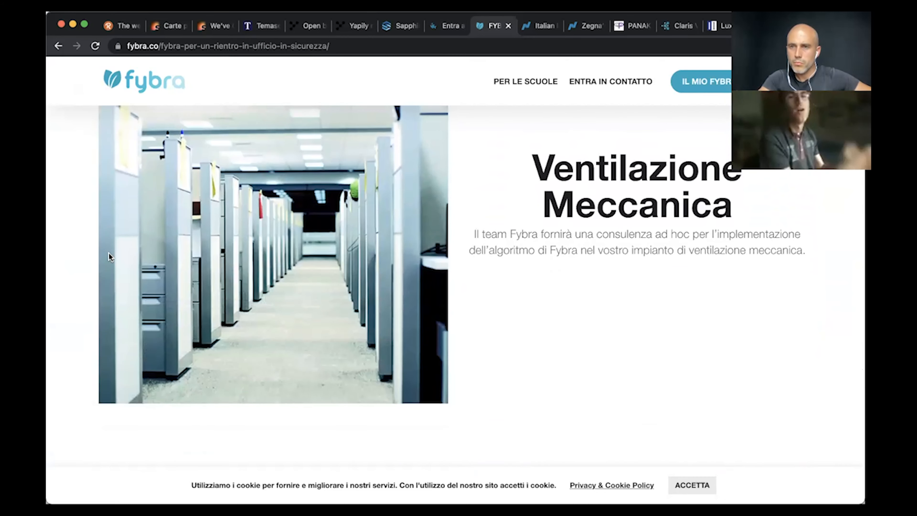
scroll("down", 3)
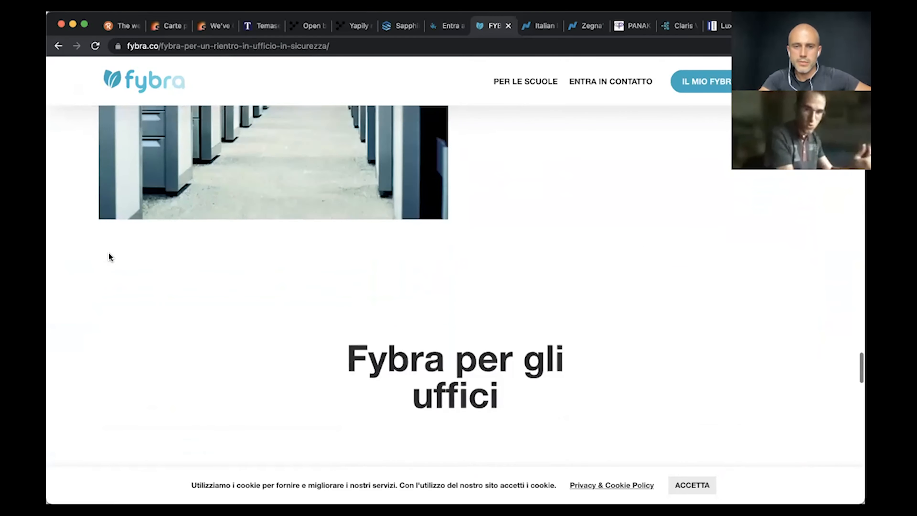
scroll("down", 3)
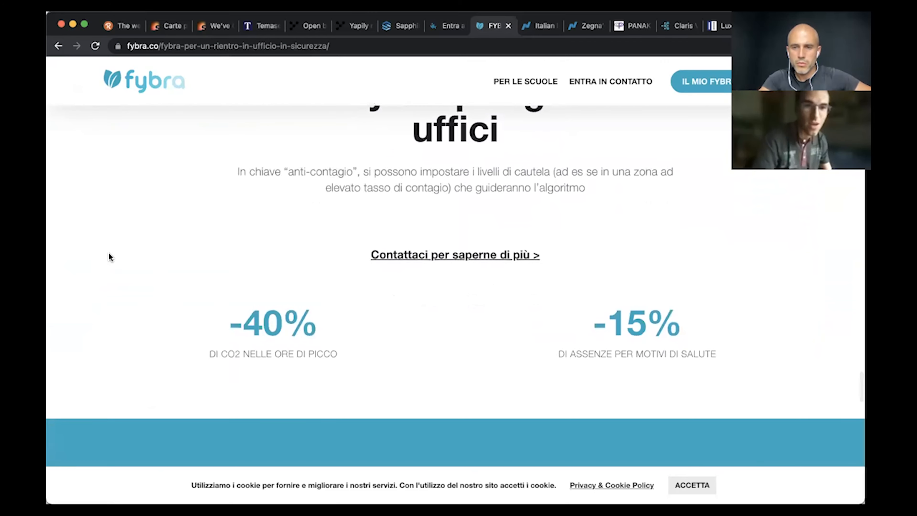
scroll("down", 3)
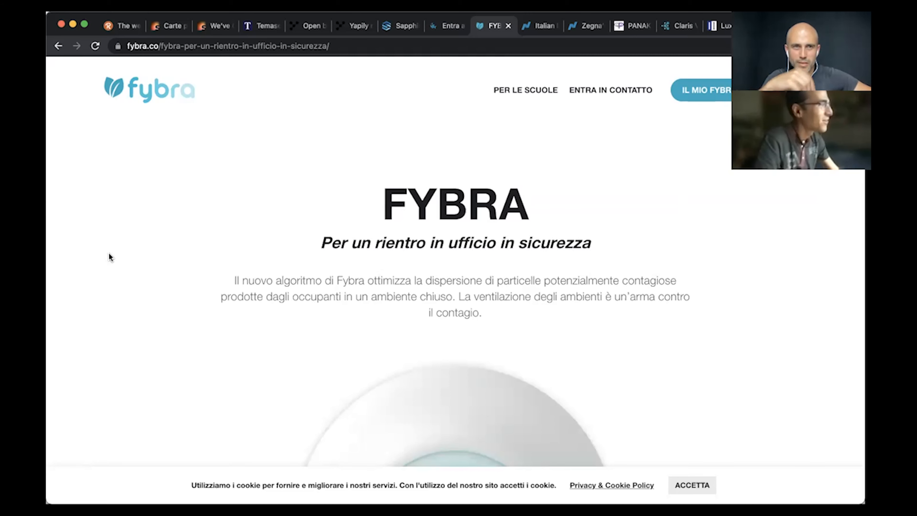
Step: Return to the Revue issue showing Fybra, Liquidity events and New Funds
left_click(119, 25)
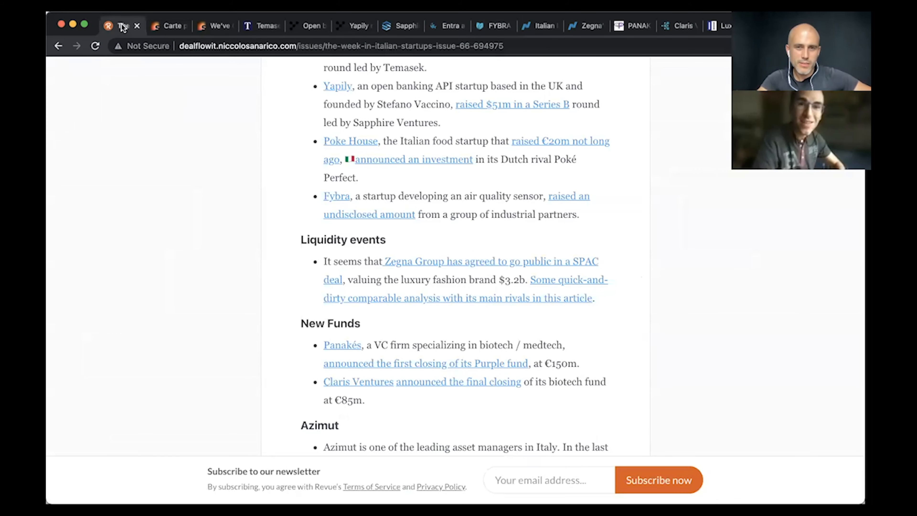
scroll("down", 3)
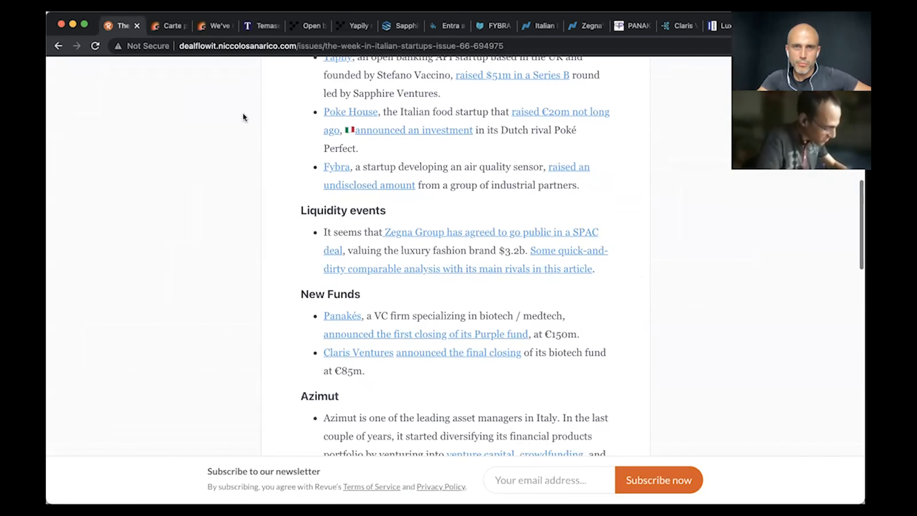
mouse_move(497, 25)
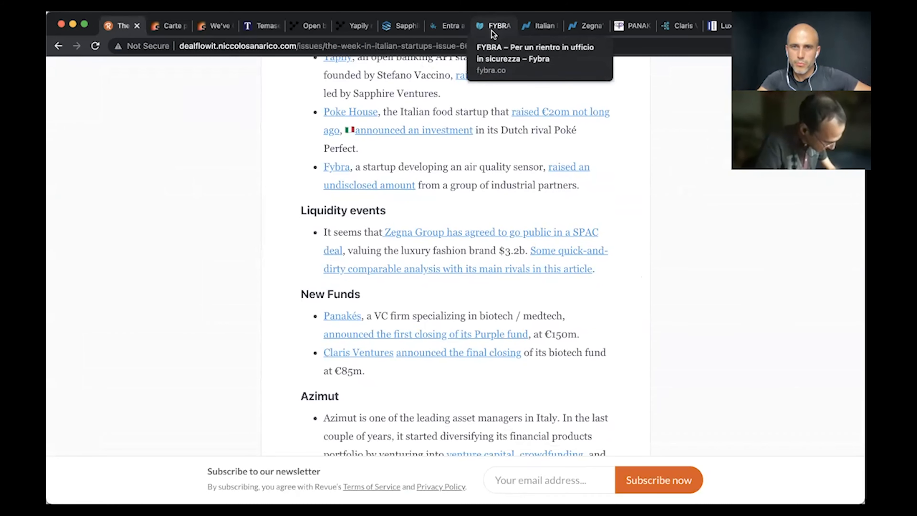
left_click(494, 26)
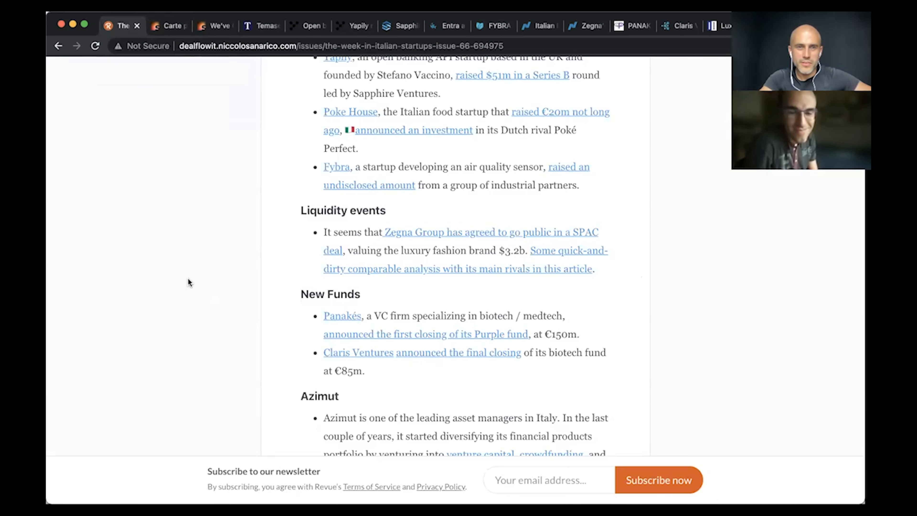
scroll("down", 3)
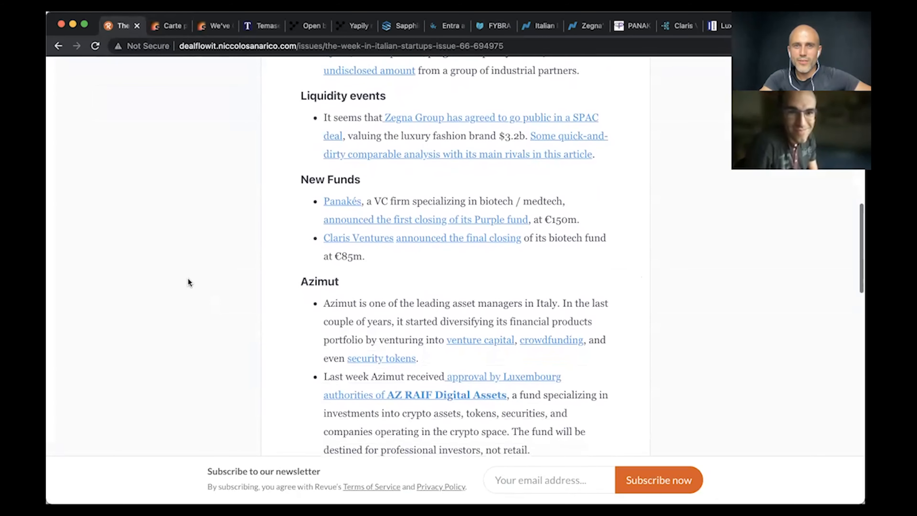
scroll("down", 3)
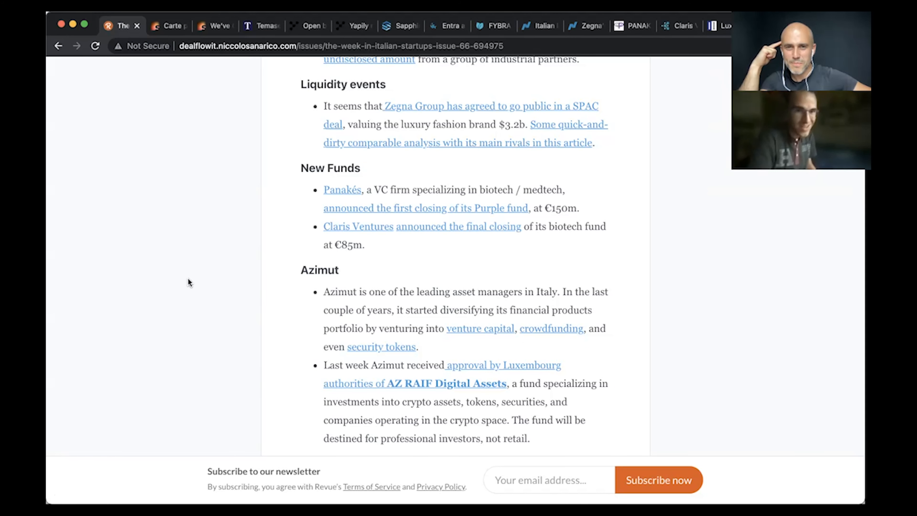
mouse_move(203, 315)
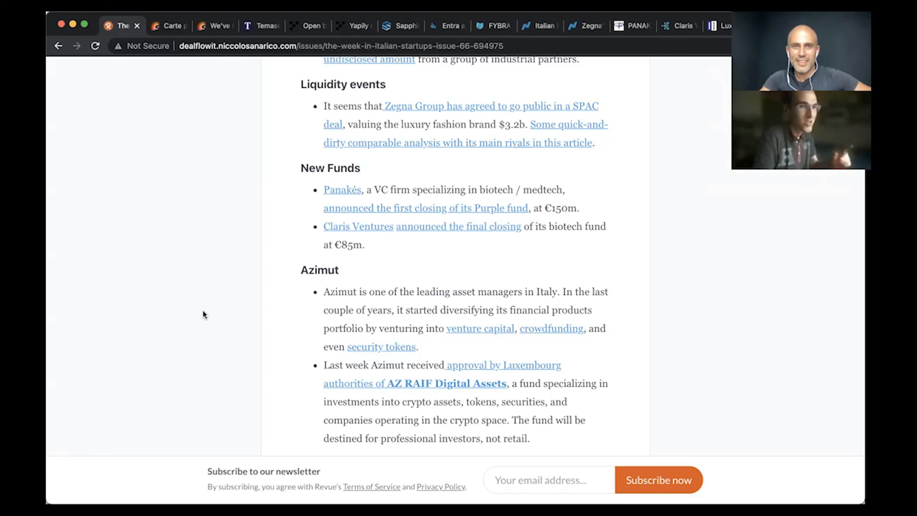
mouse_move(419, 184)
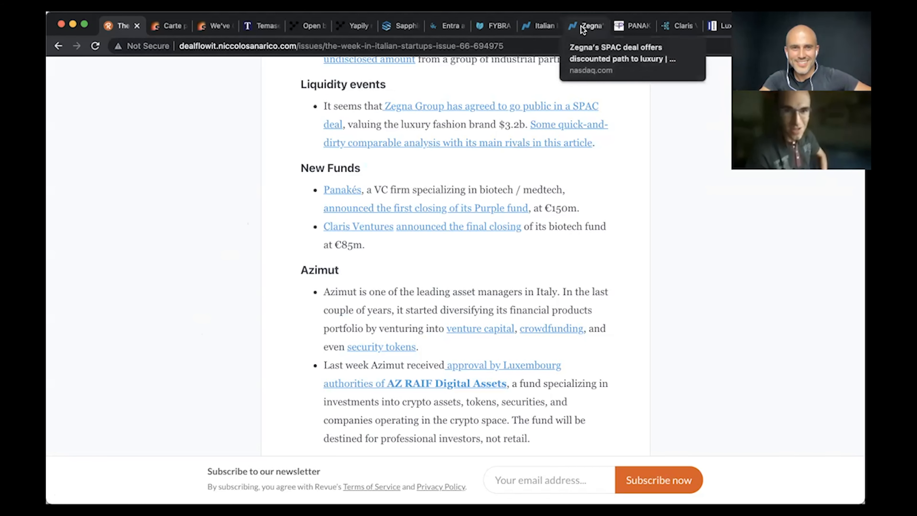
Step: Read through the Nasdaq article on Zegna's $3.2 billion SPAC deal, then return to the newsletter tab
left_click(584, 26)
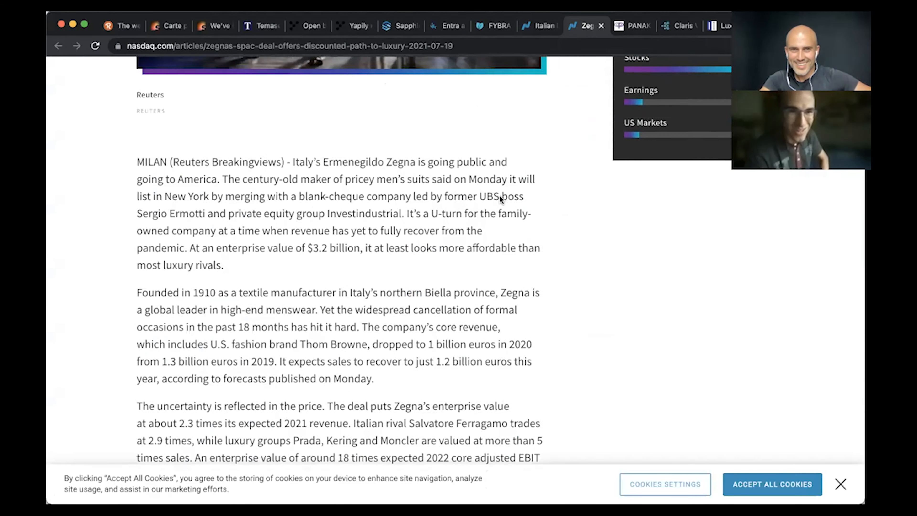
scroll("down", 3)
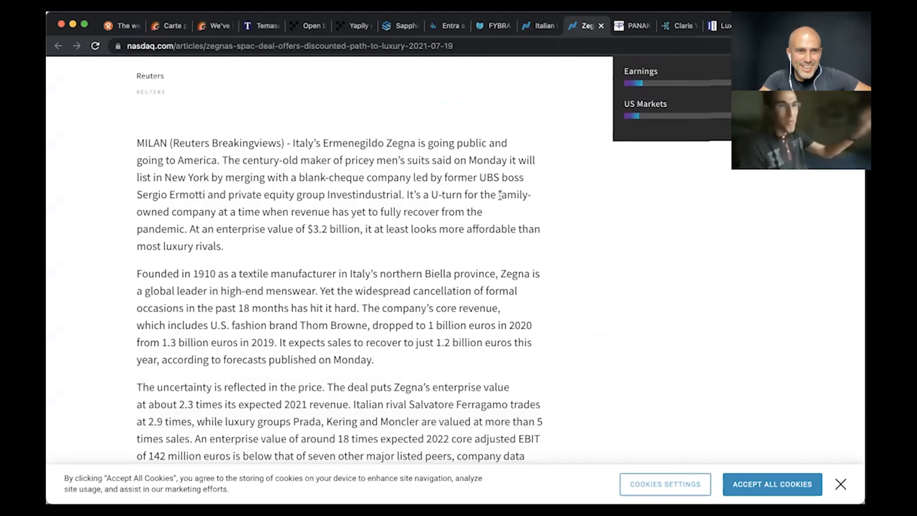
scroll("down", 3)
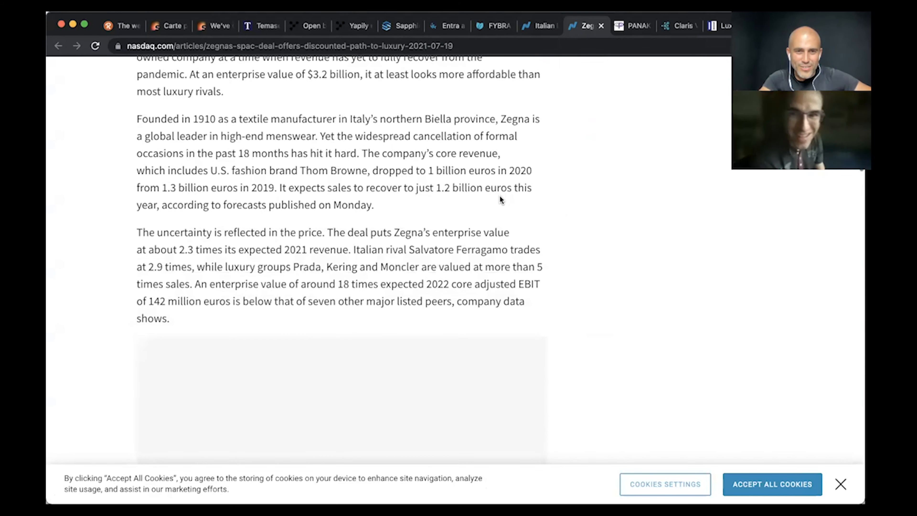
scroll("down", 3)
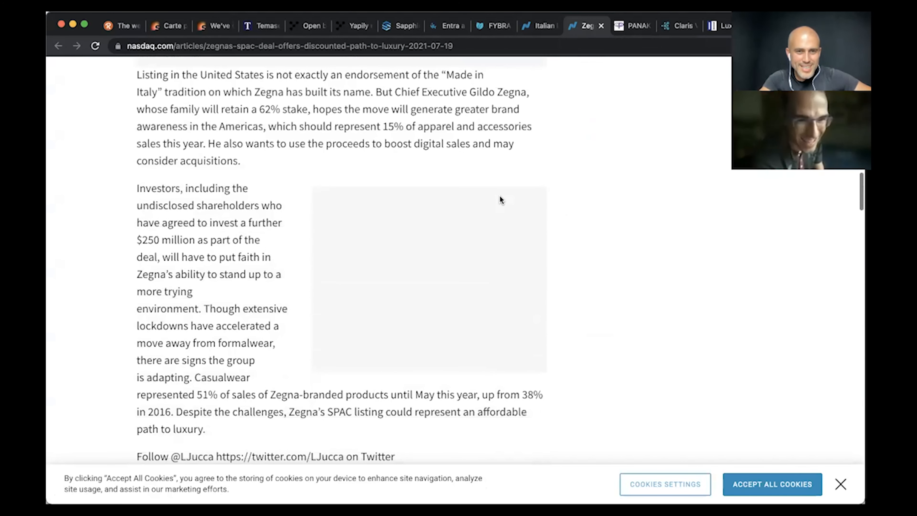
scroll("down", 3)
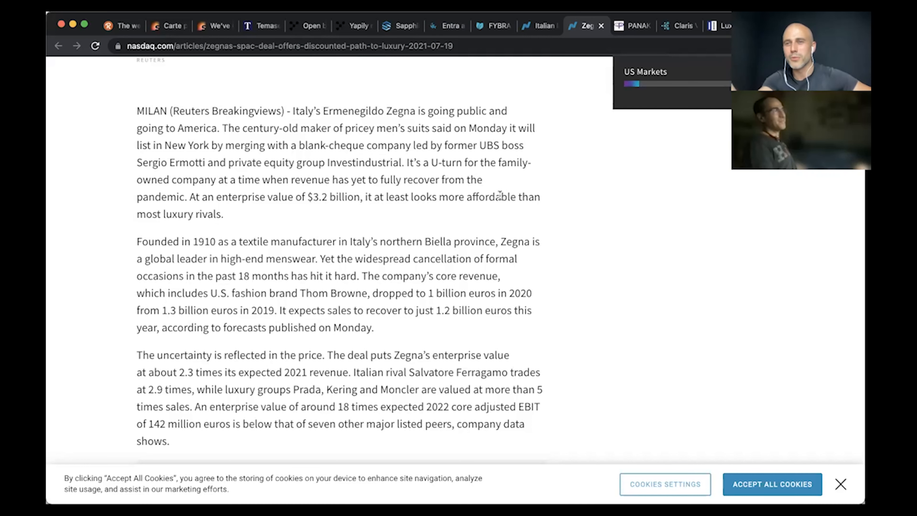
mouse_move(395, 151)
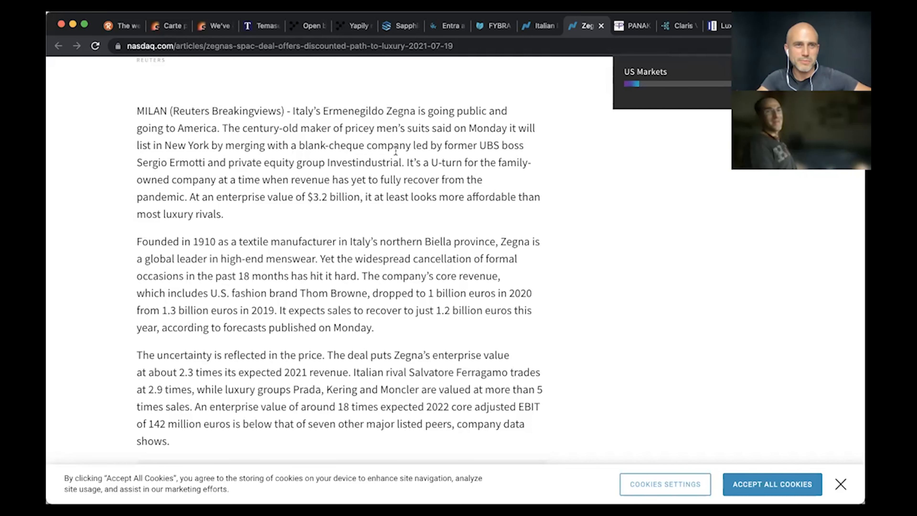
left_click(122, 26)
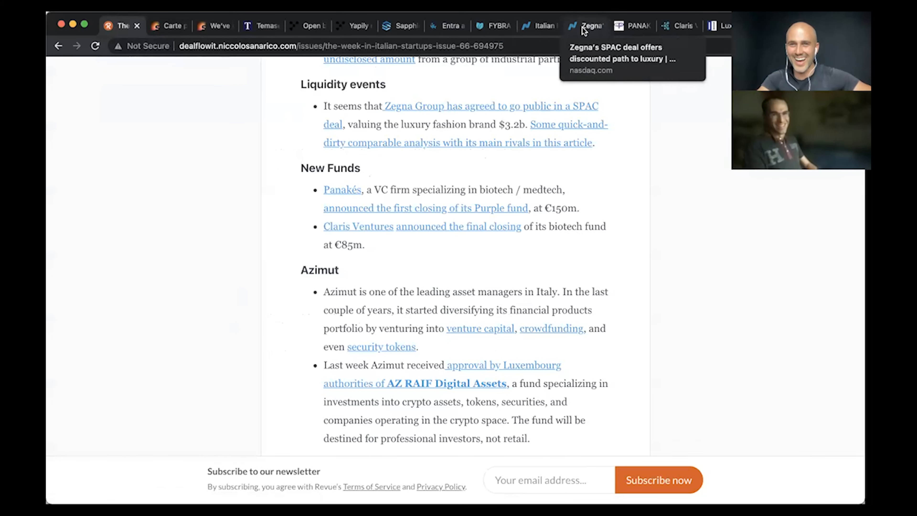
left_click(584, 26)
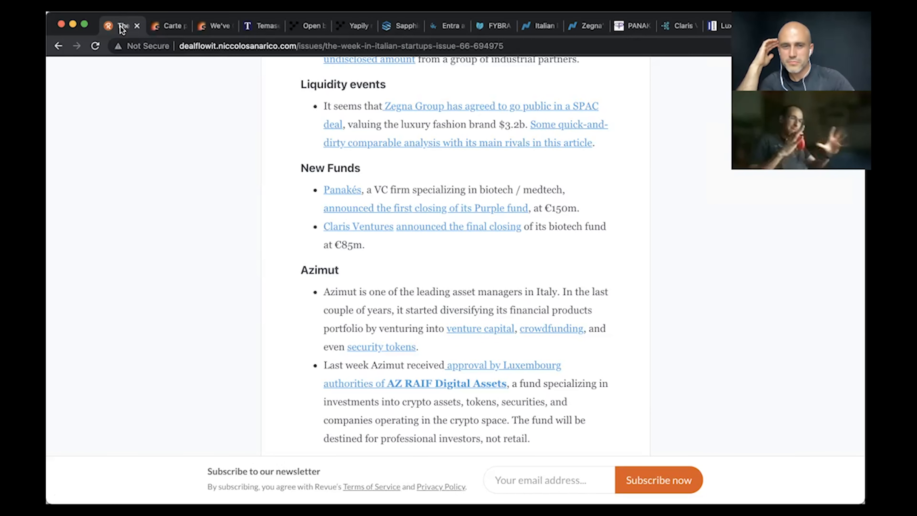
mouse_move(572, 30)
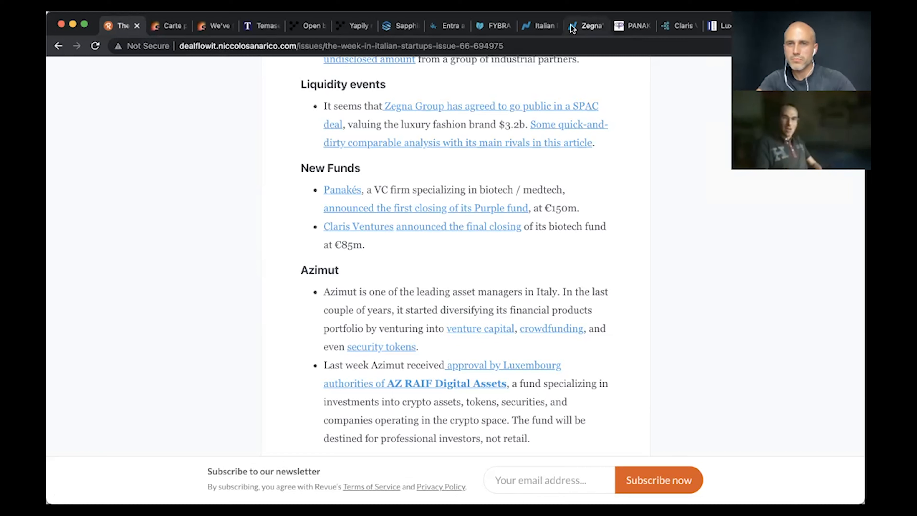
mouse_move(641, 178)
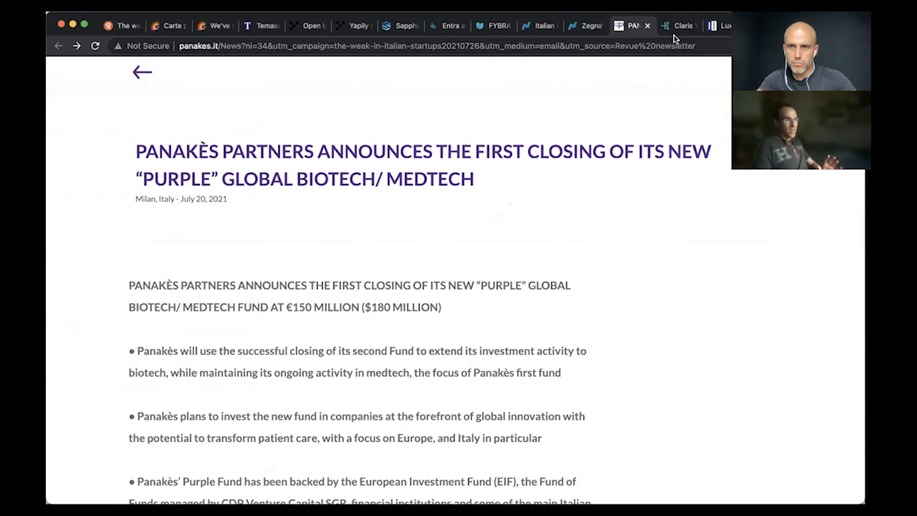
mouse_move(679, 26)
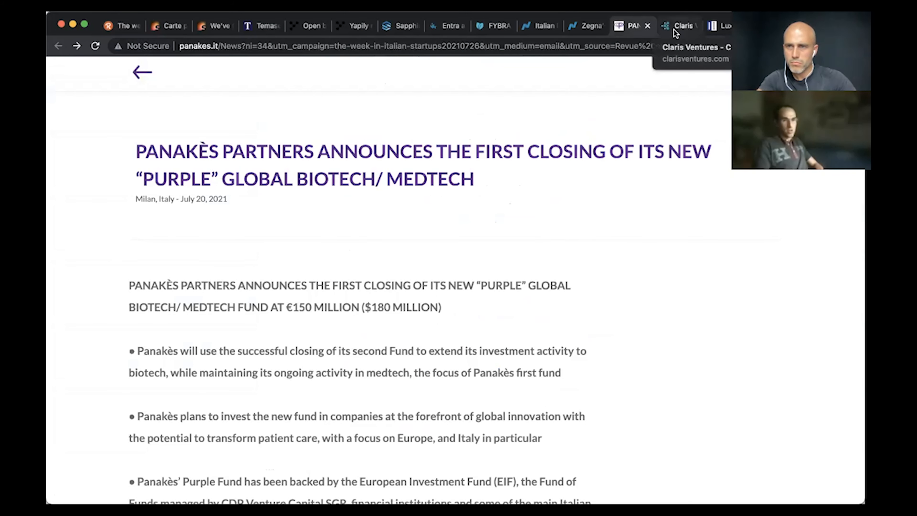
Step: Show Claris Ventures' Team page listing managing partners Pietro Puglisi and Ciro Spedaliere
left_click(677, 26)
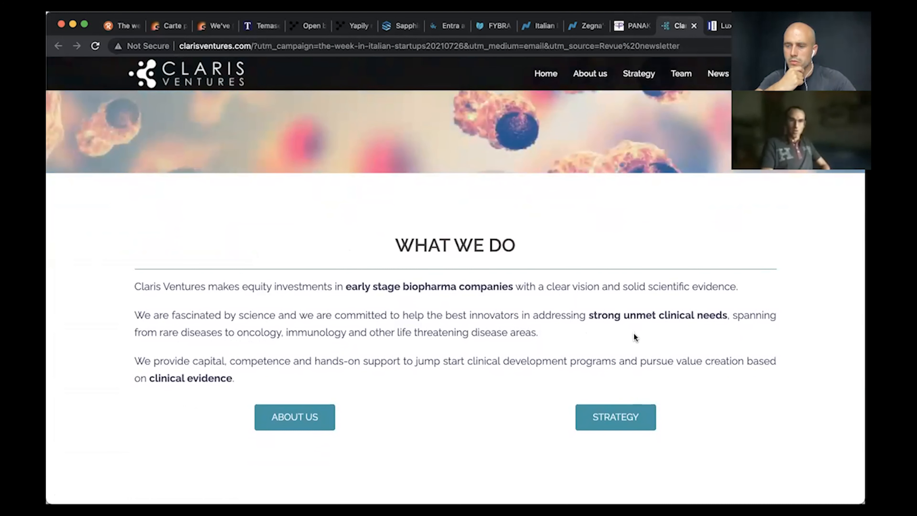
mouse_move(626, 321)
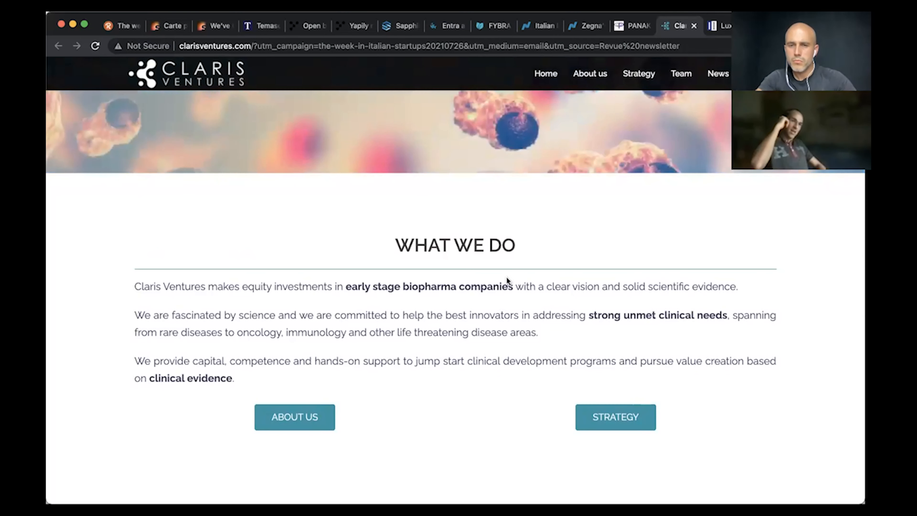
left_click(680, 73)
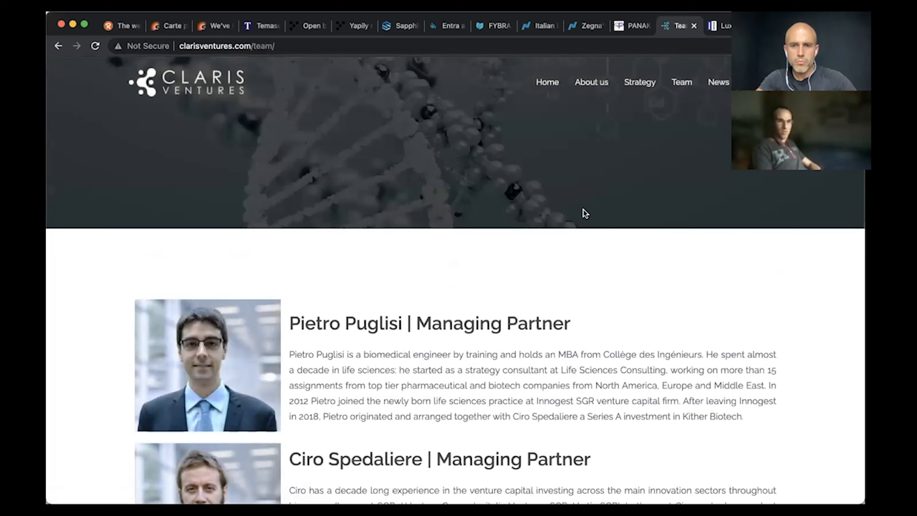
scroll("down", 3)
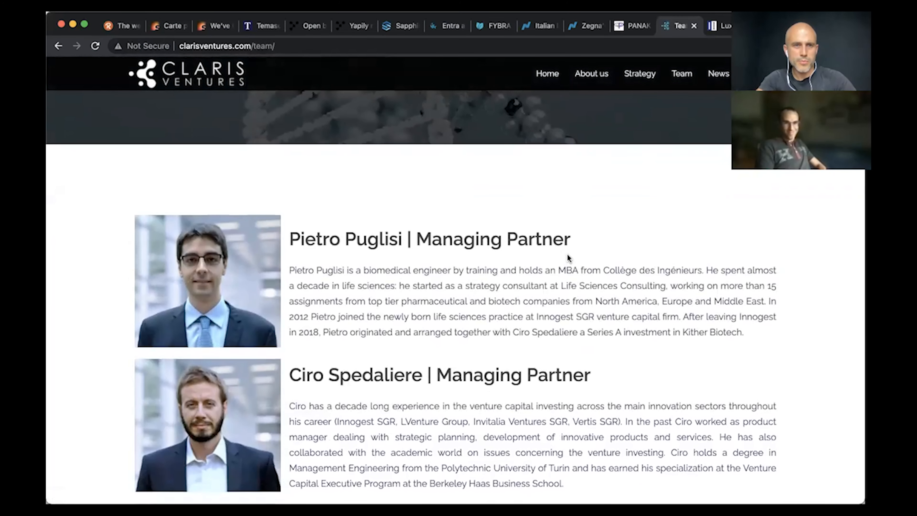
mouse_move(178, 92)
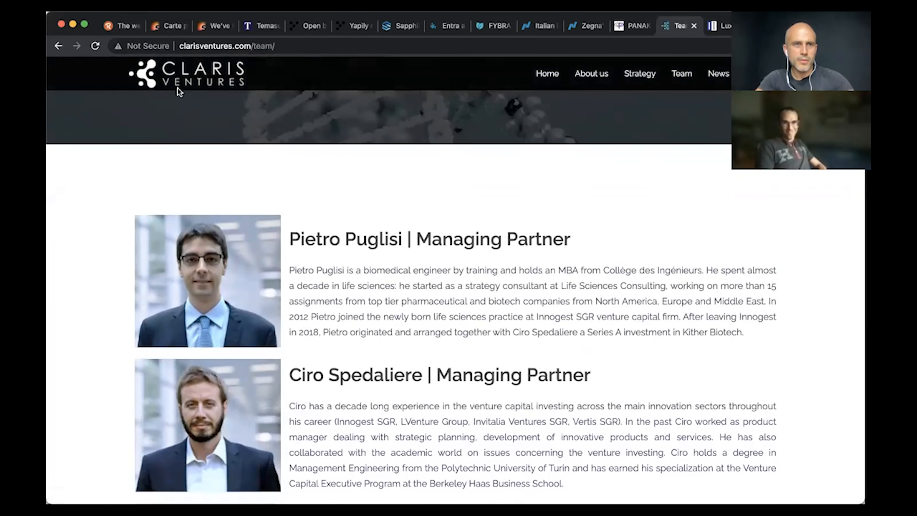
Step: Return to the Revue newsletter tab and continue down the issue
left_click(121, 26)
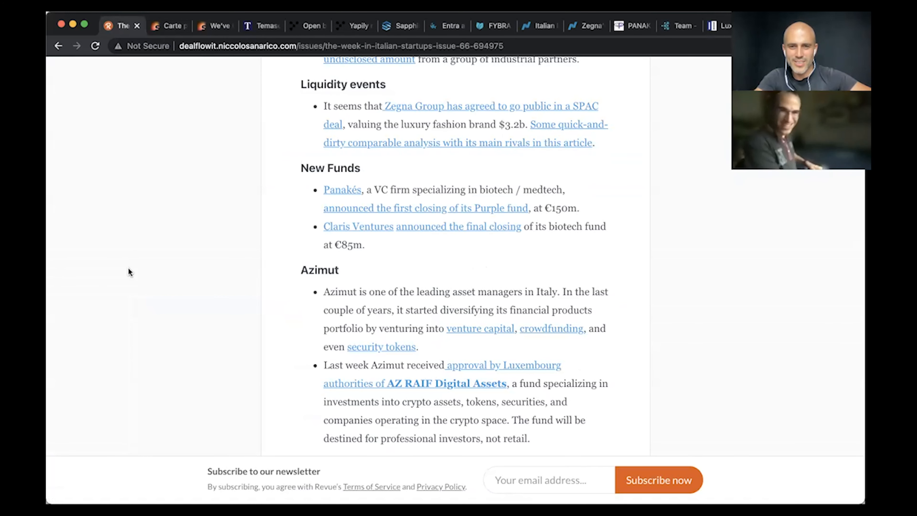
scroll("down", 3)
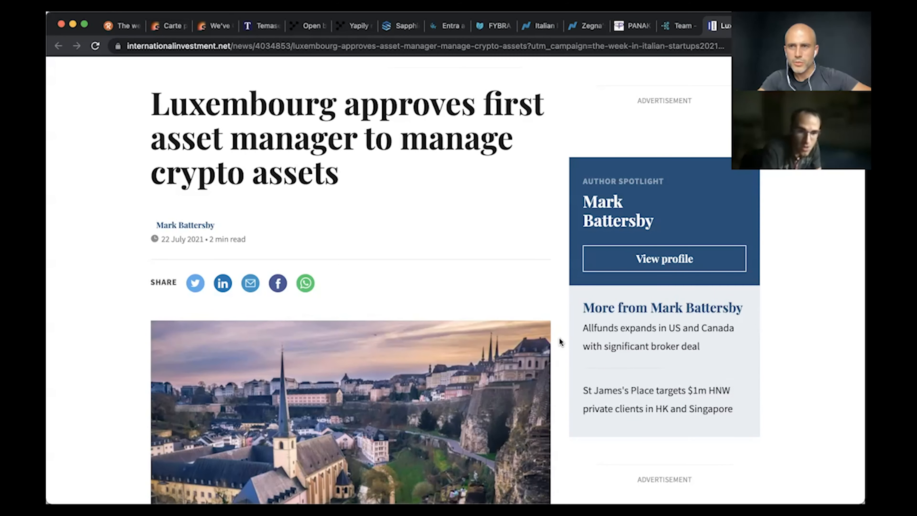
mouse_move(533, 258)
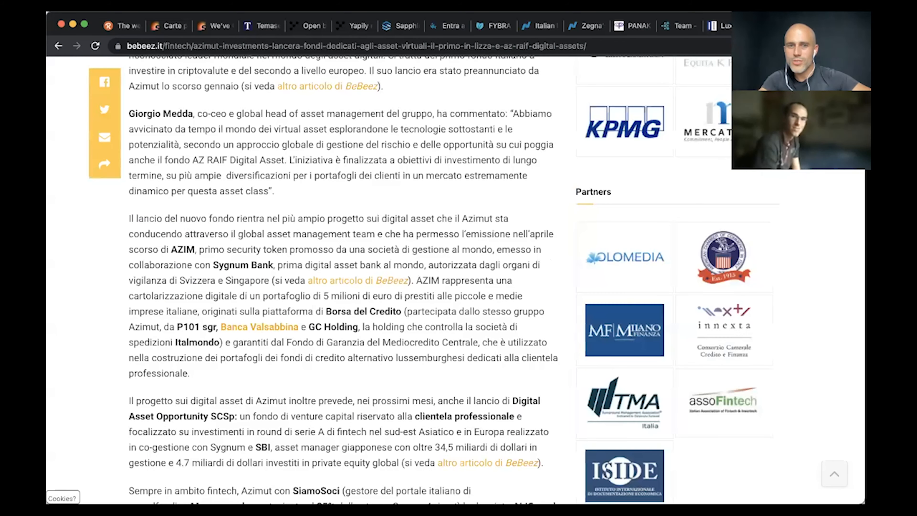
mouse_move(385, 352)
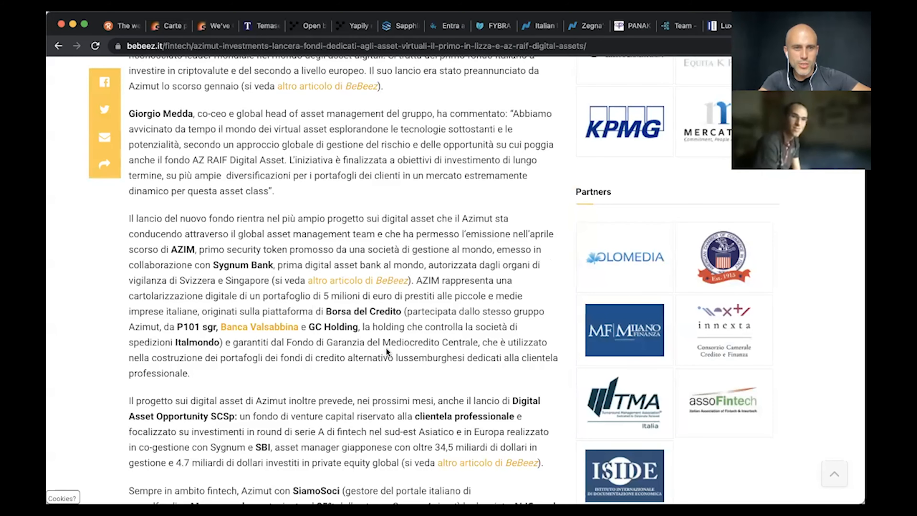
mouse_move(211, 275)
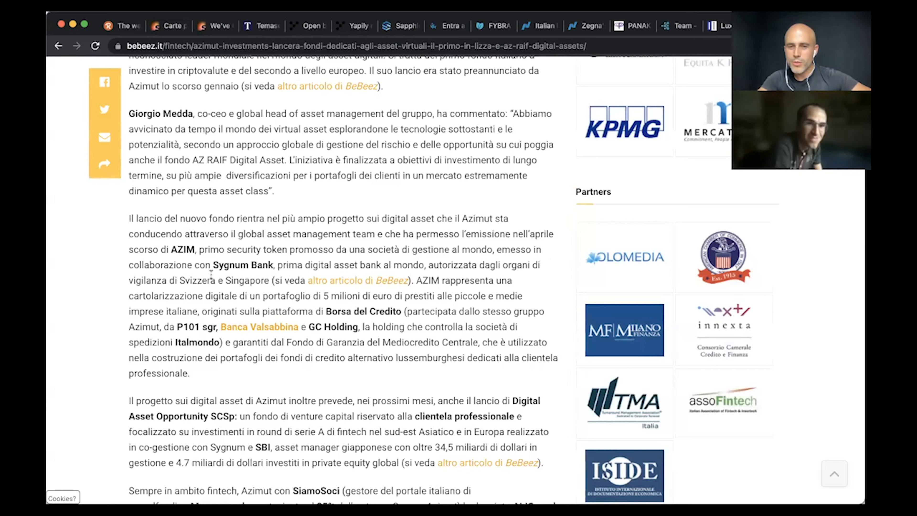
mouse_move(393, 279)
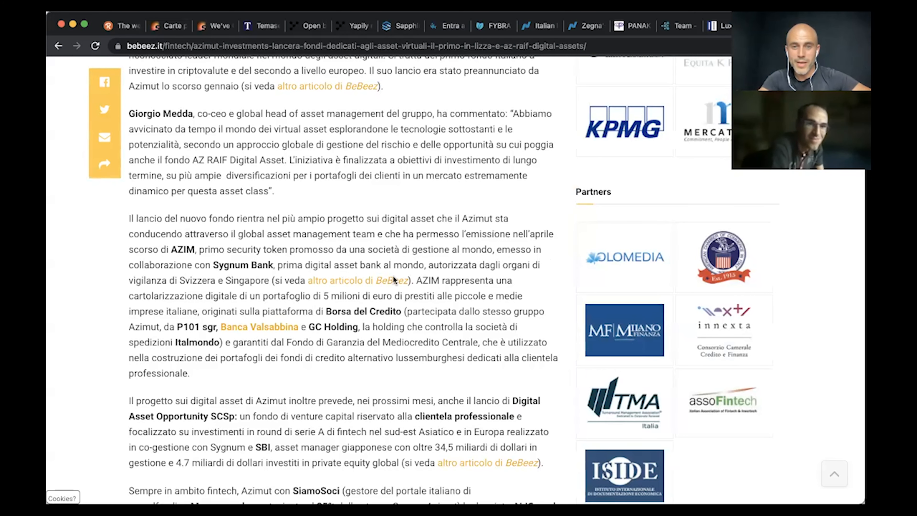
mouse_move(441, 306)
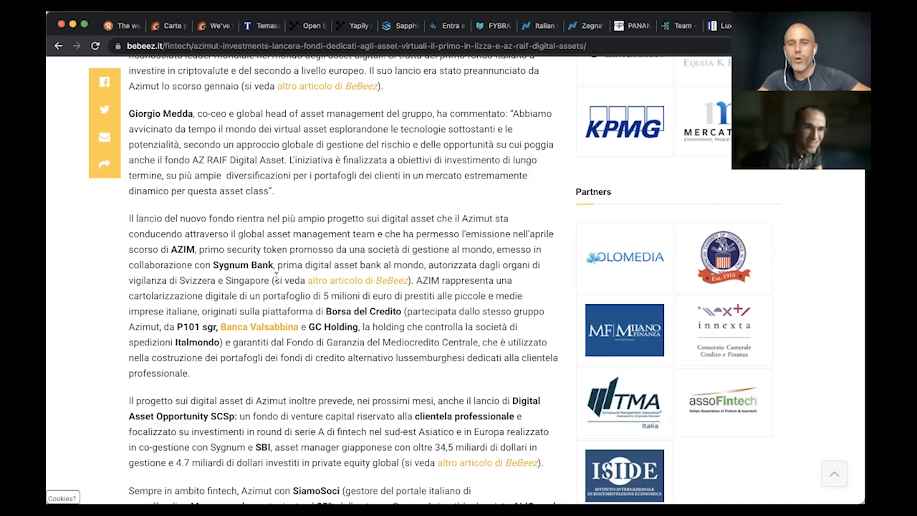
mouse_move(255, 327)
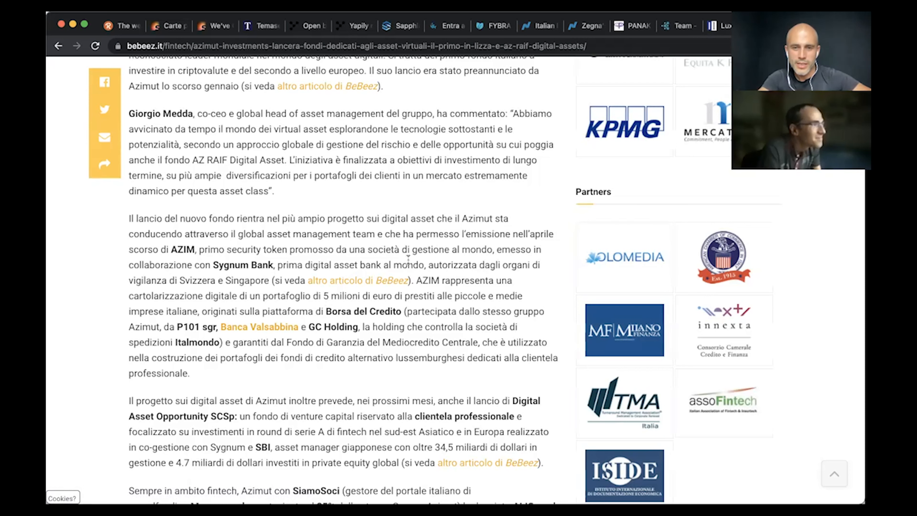
mouse_move(724, 34)
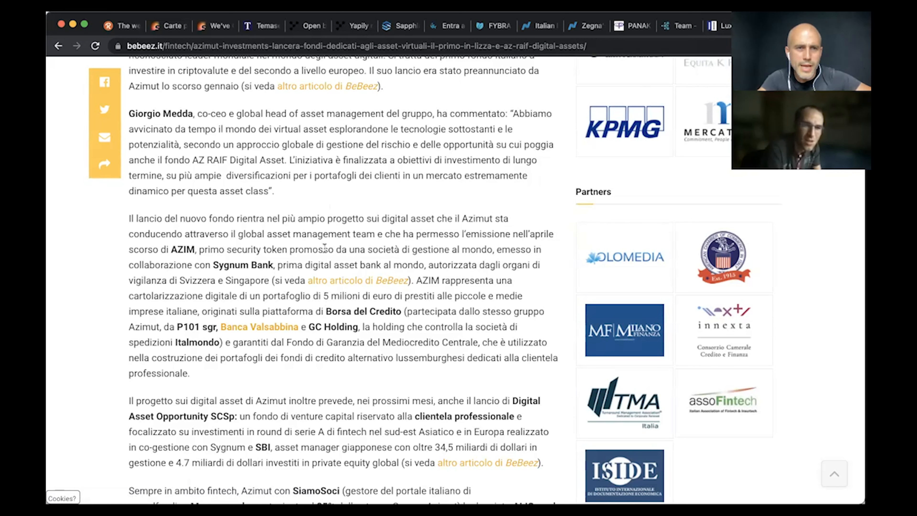
mouse_move(386, 276)
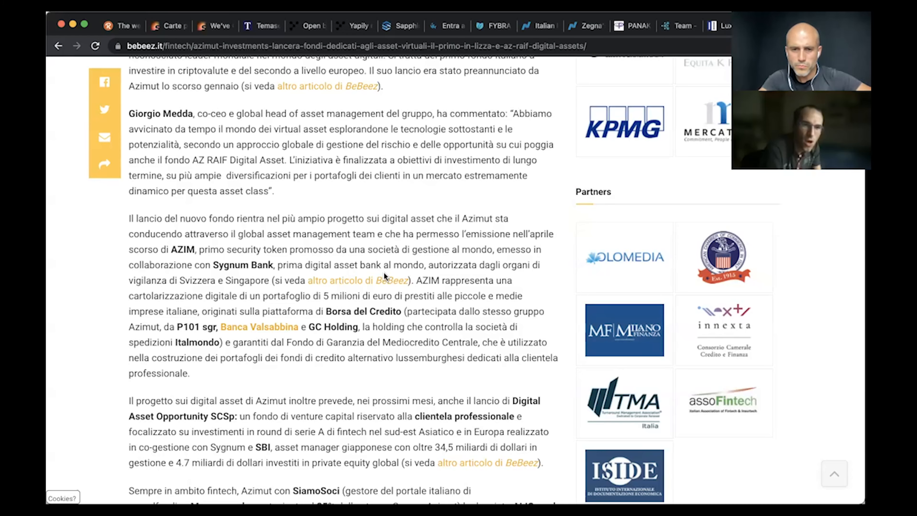
Step: Read down to the Digital Asset Opportunity SCSp and ALICrowd paragraphs, then back to the headline
scroll("down", 3)
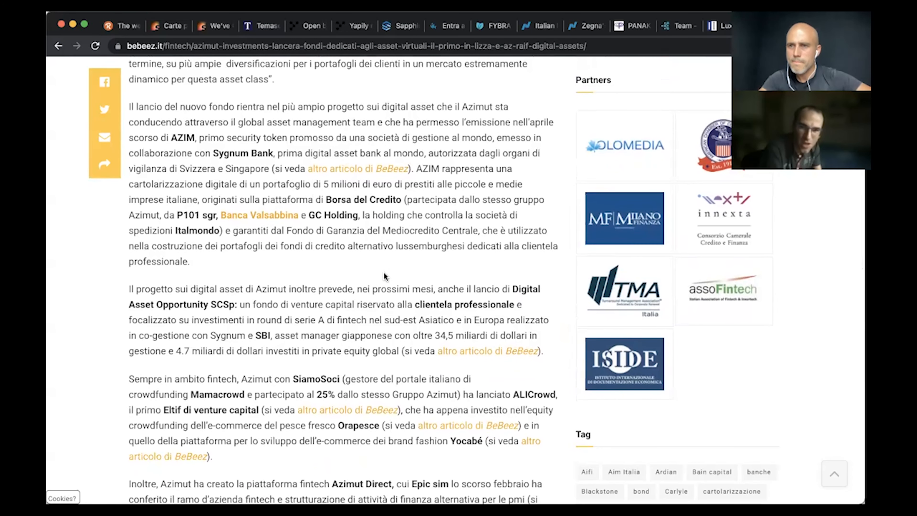
scroll("down", 3)
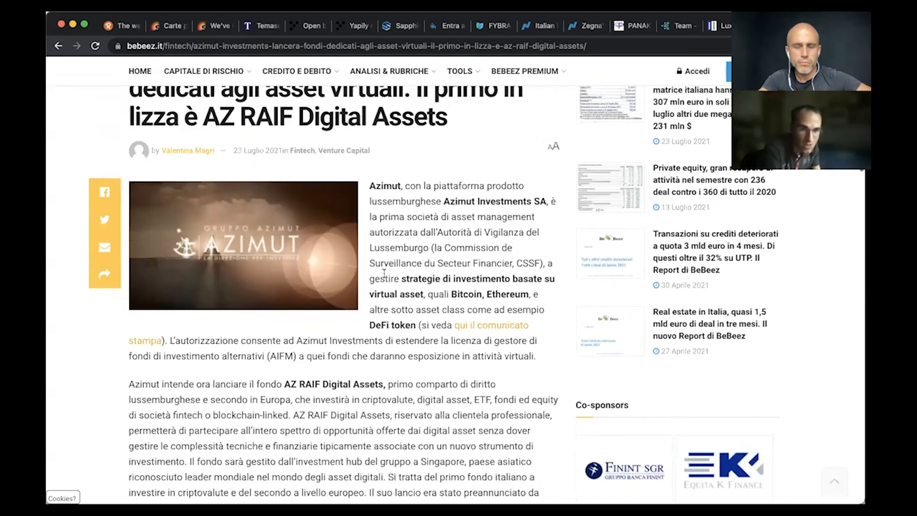
scroll("up", 3)
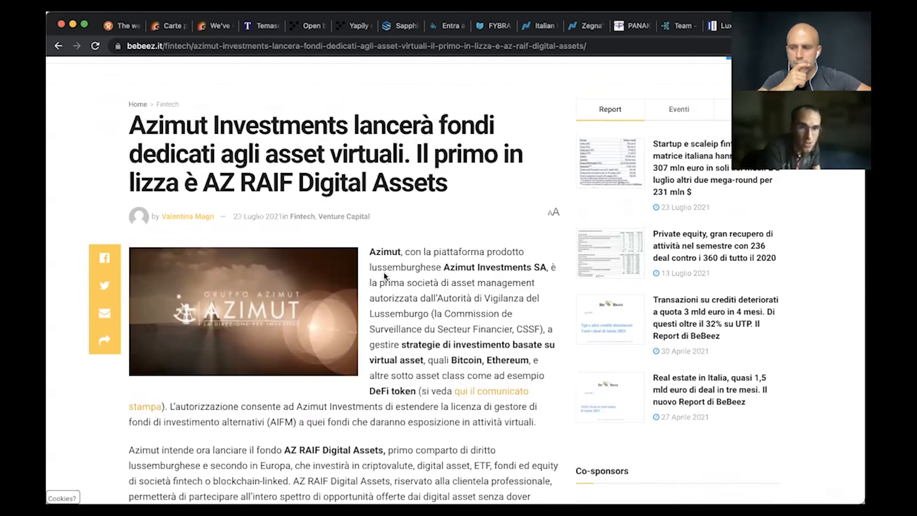